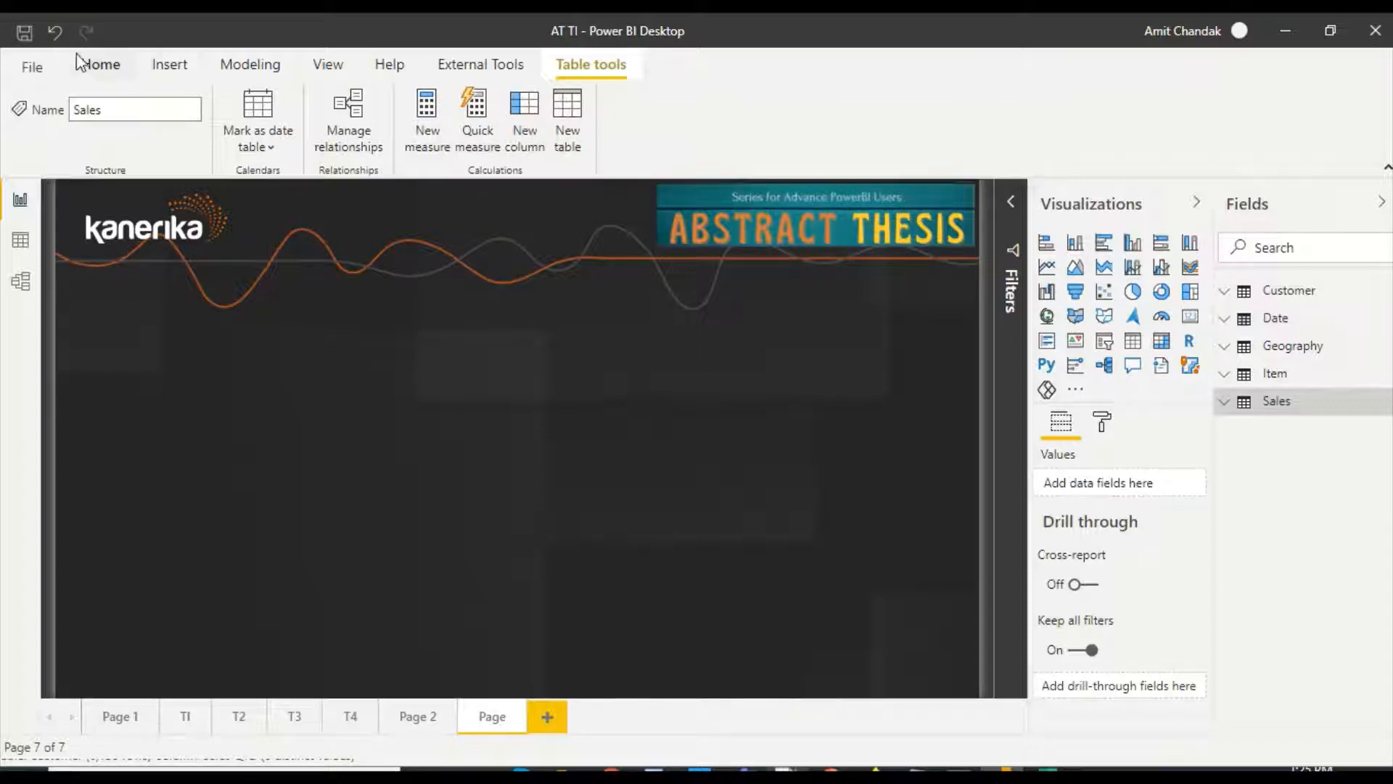
# - Show the Home ribbon commands for getting and entering data
pyautogui.click(100, 65)
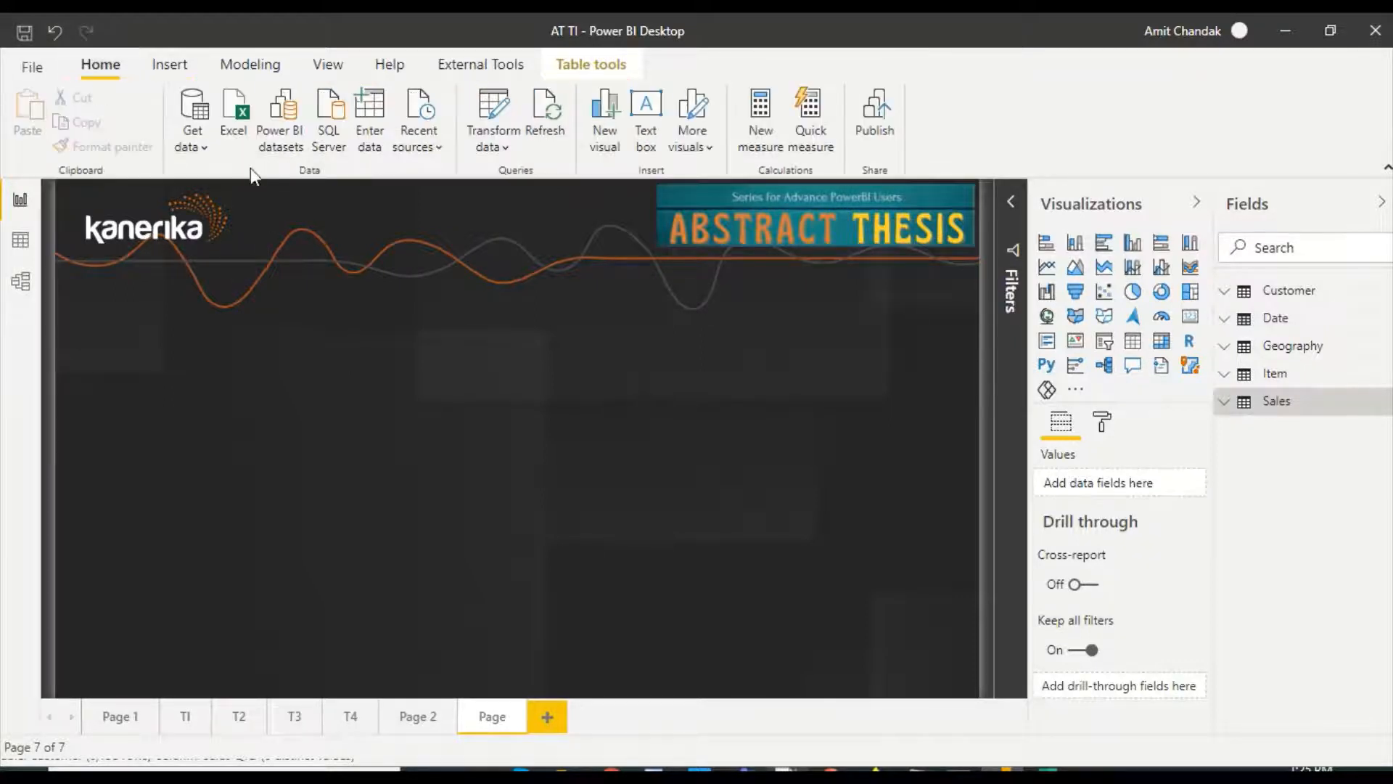
pyautogui.moveTo(393, 187)
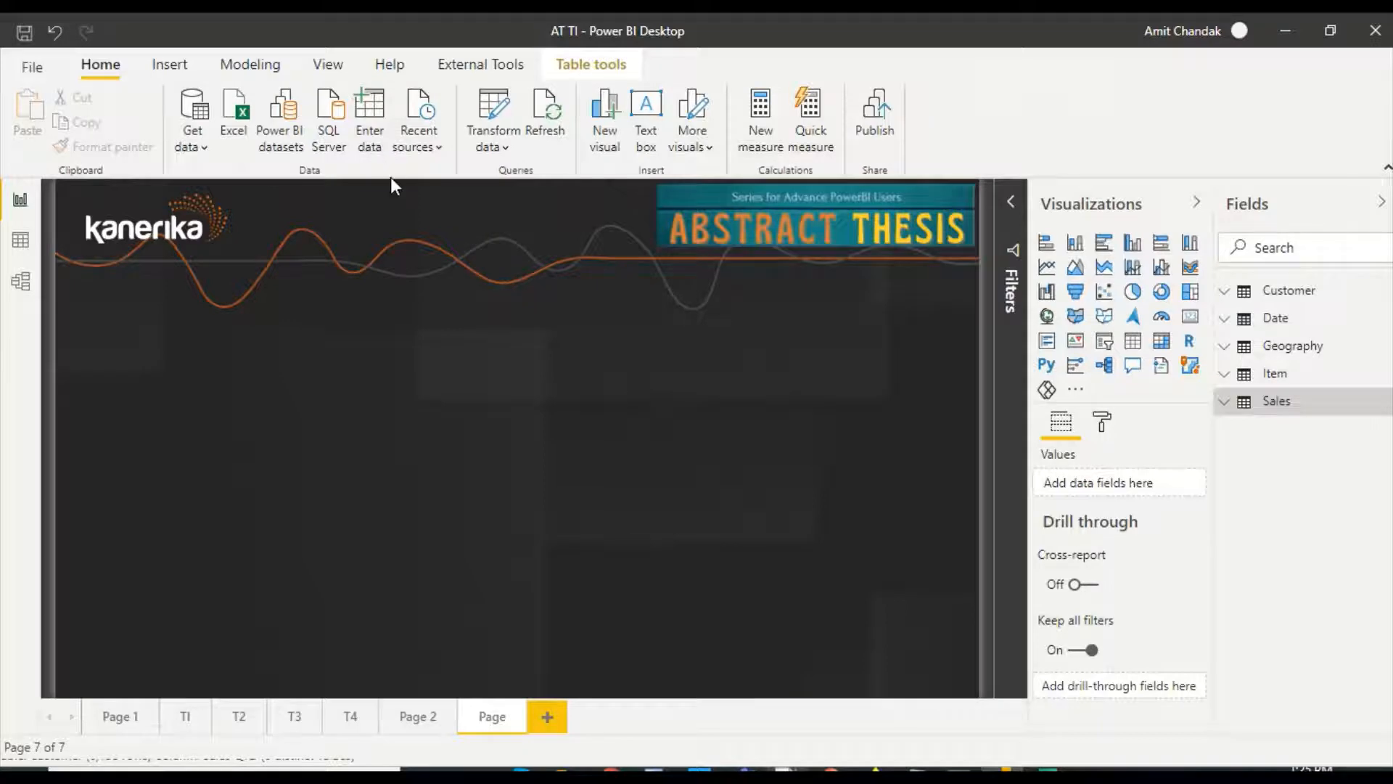
# - Start a new manual table with a Name column holding A1, A2 and A3
pyautogui.click(370, 113)
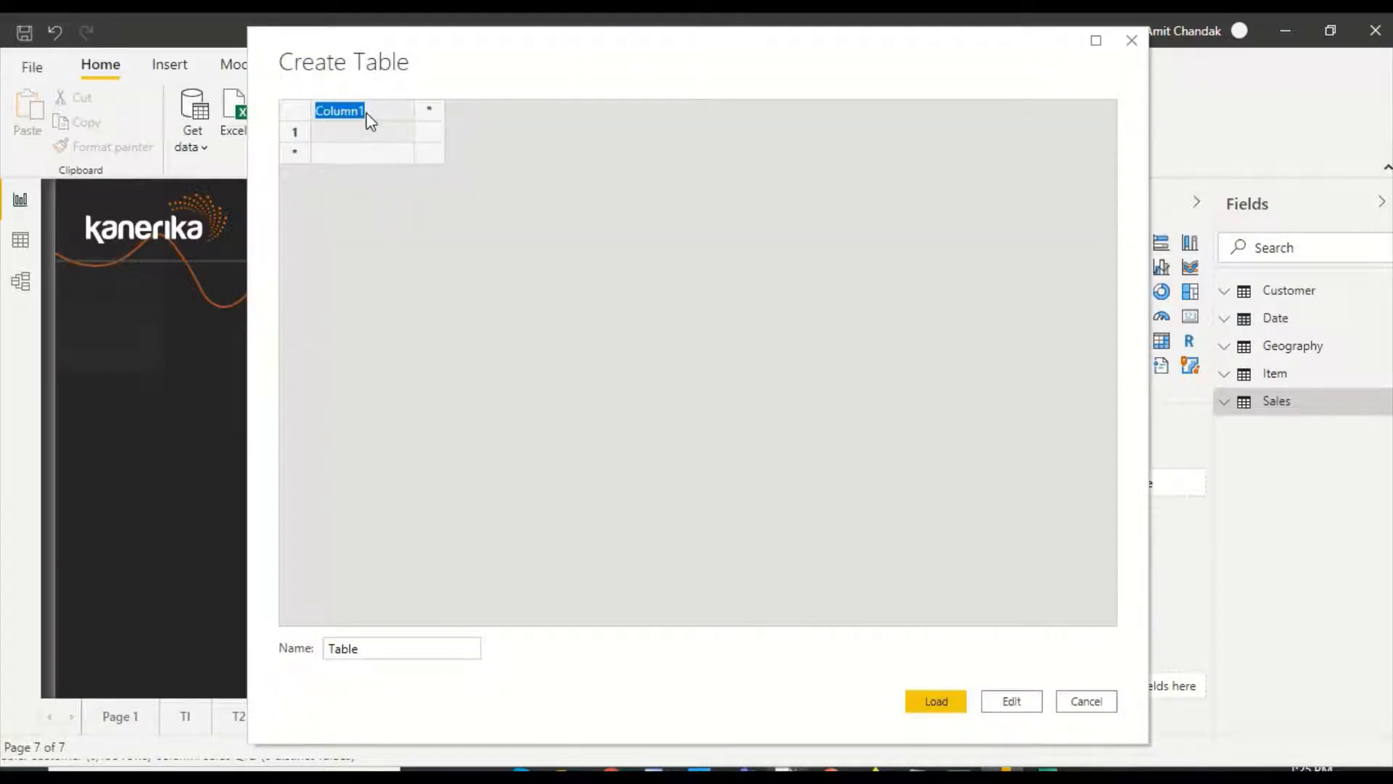
pyautogui.write('Co')
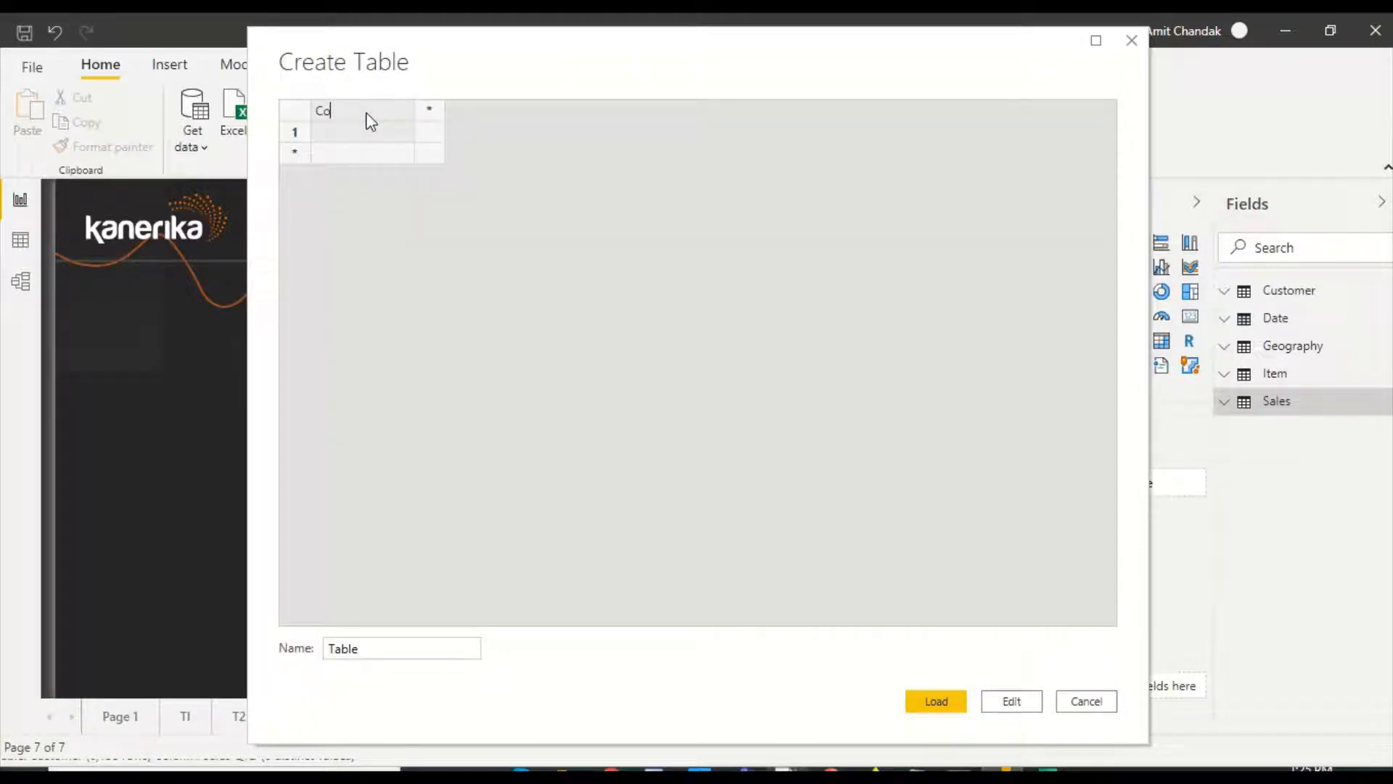
pyautogui.write('Name')
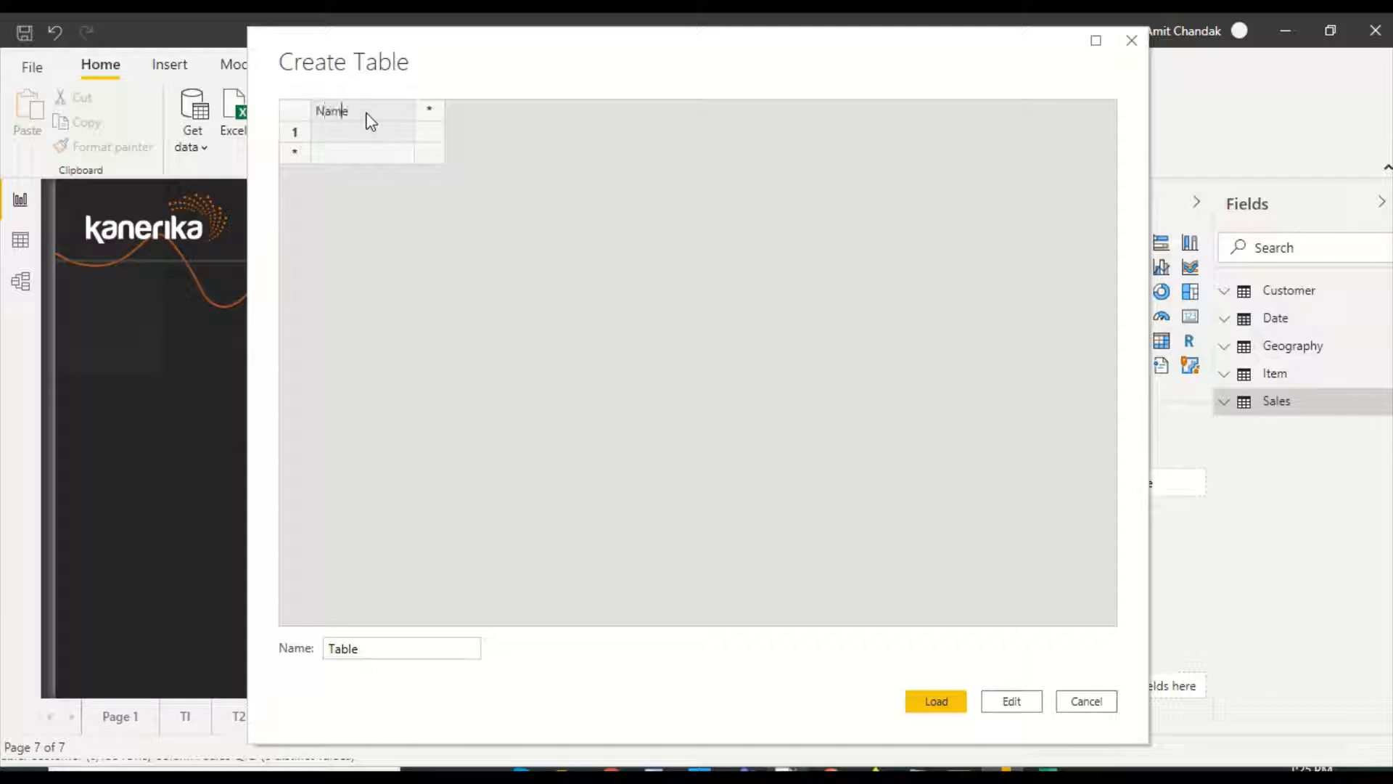
pyautogui.click(360, 132)
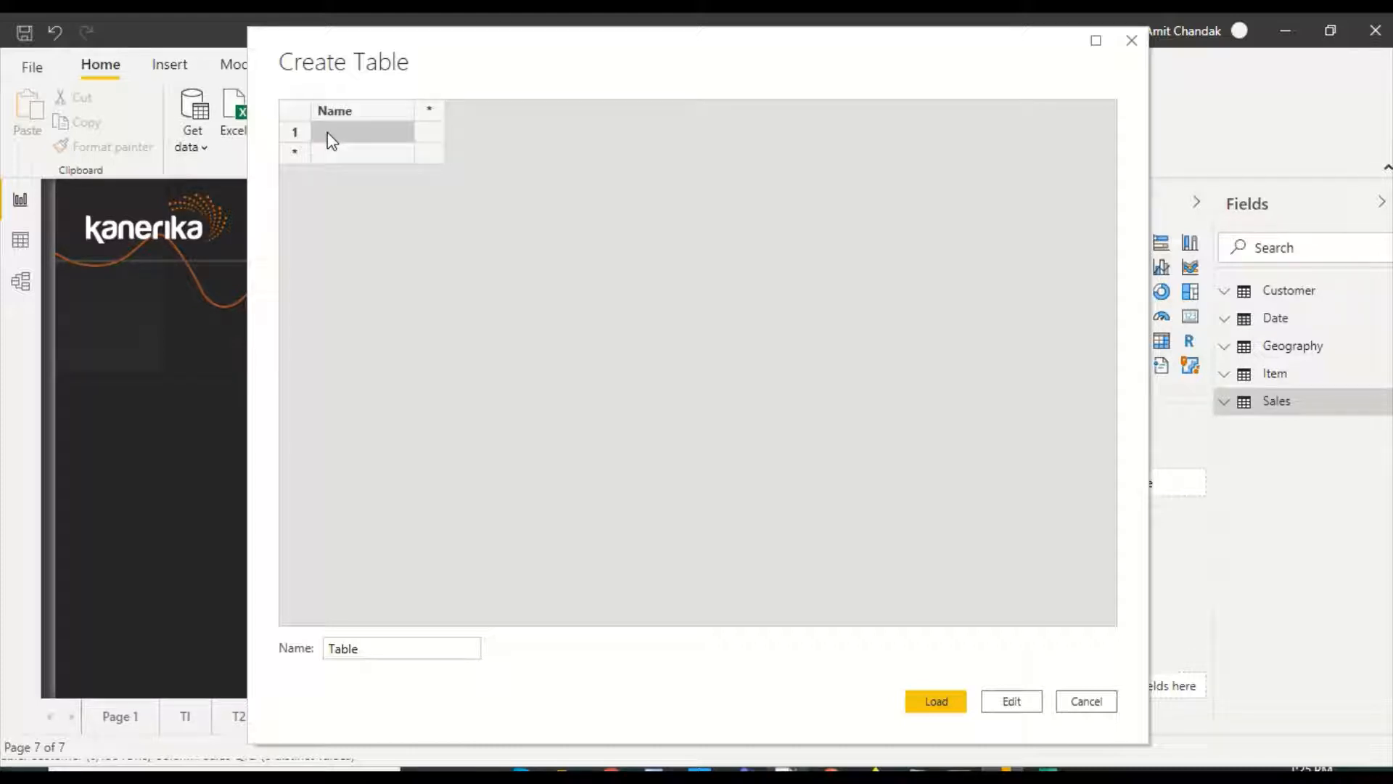
pyautogui.write('A1')
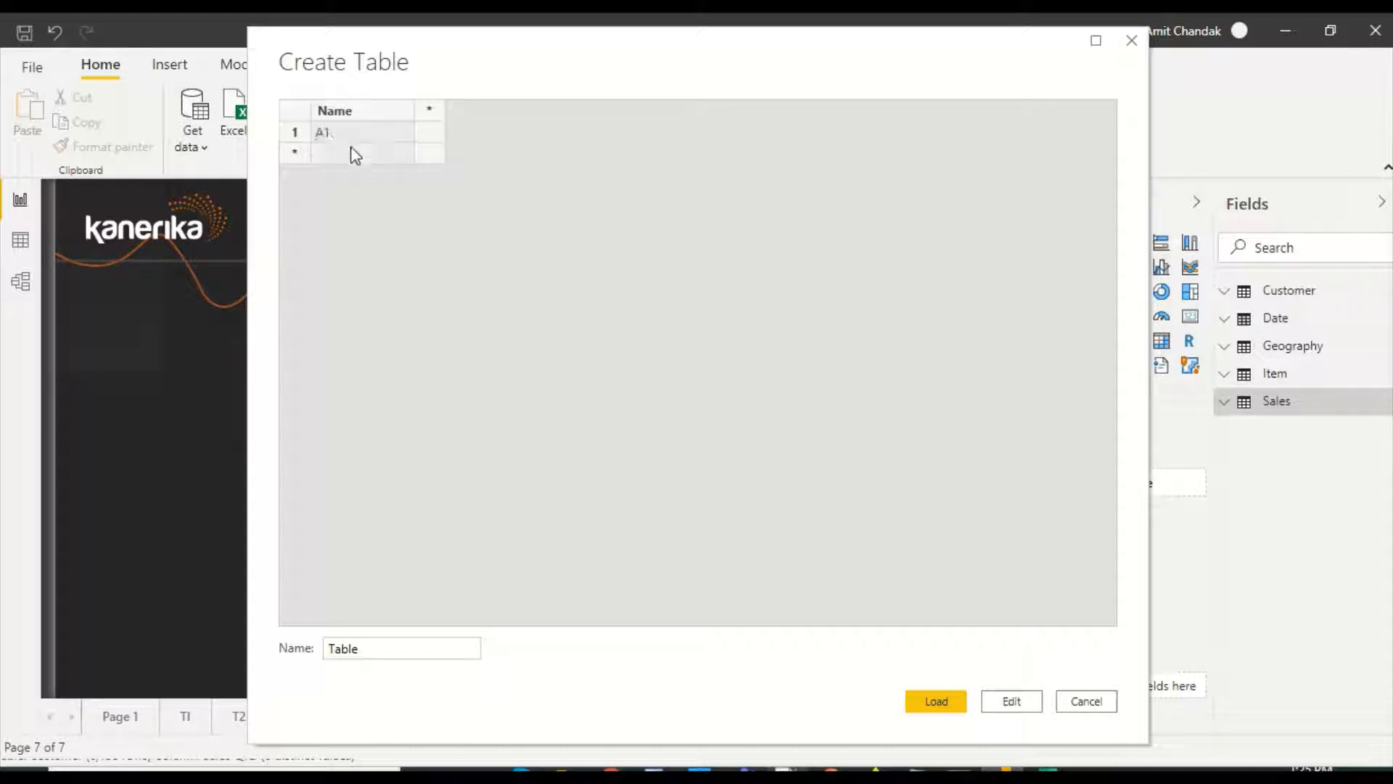
pyautogui.write('A2')
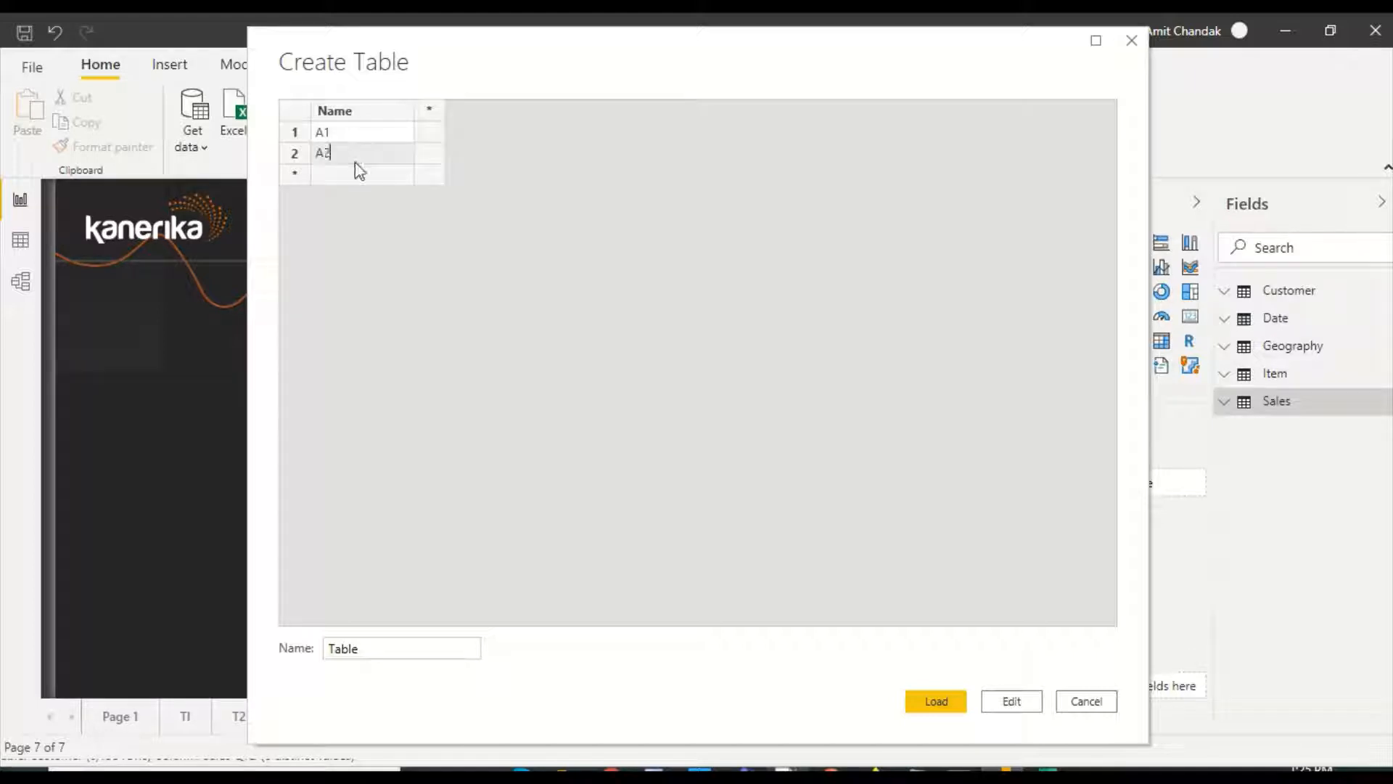
pyautogui.write('A3')
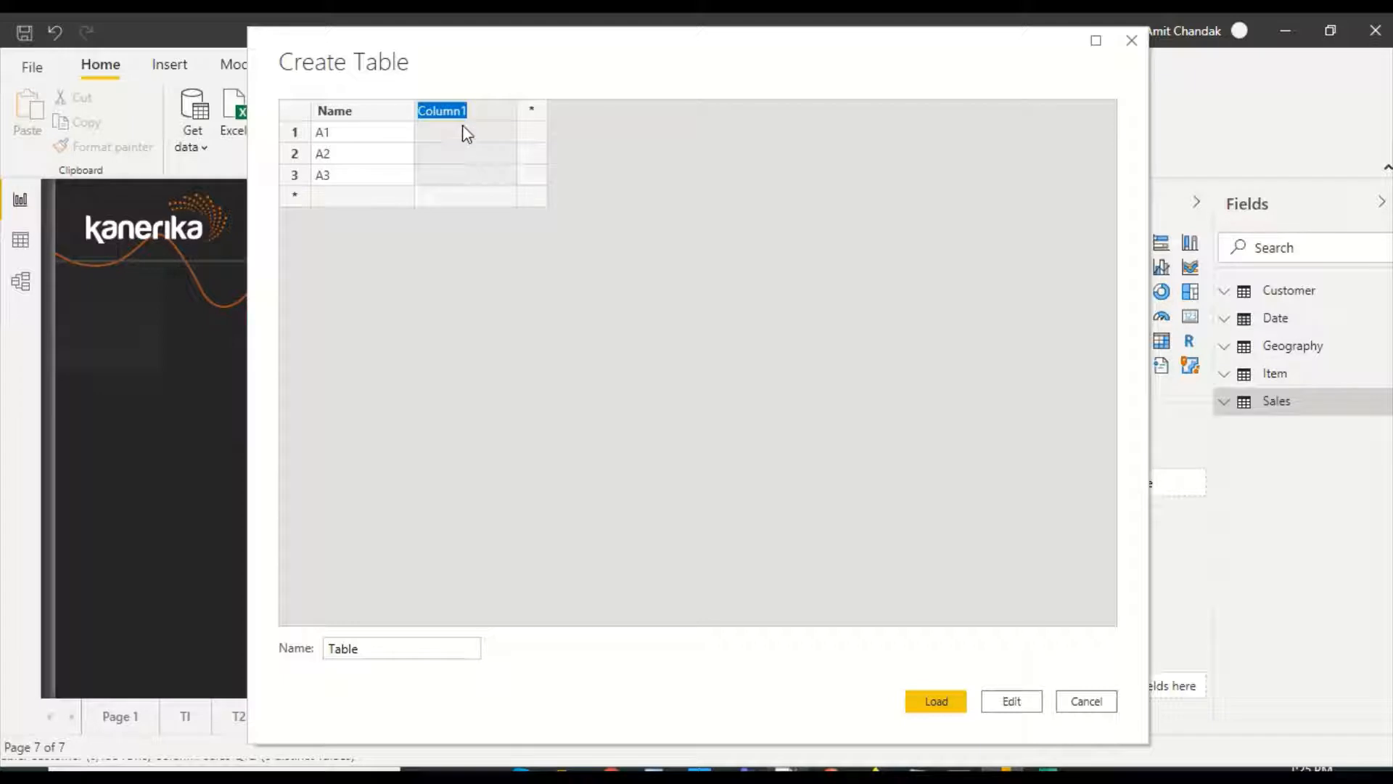
# - Add an Age column with values 11, 12, 11 and load the table
pyautogui.write('Age')
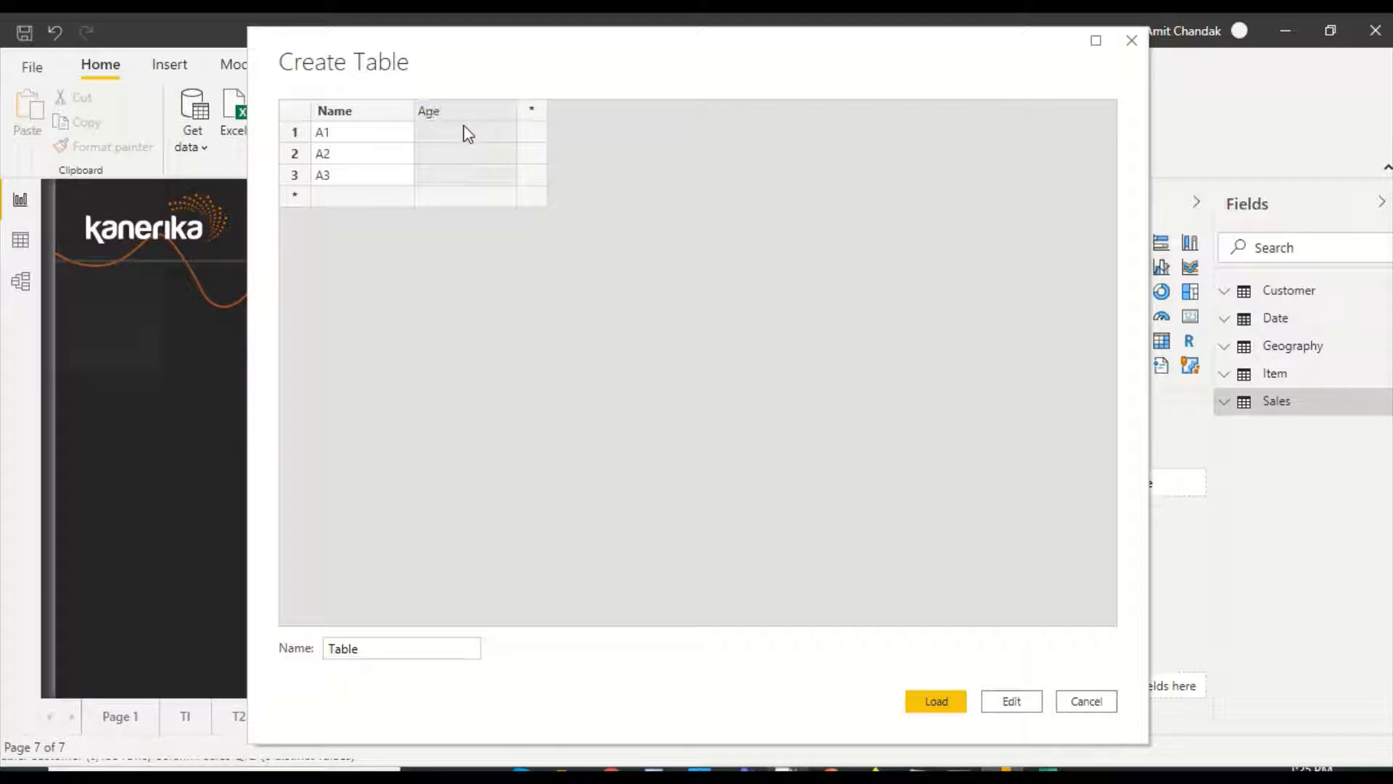
pyautogui.write('11')
pyautogui.write('12')
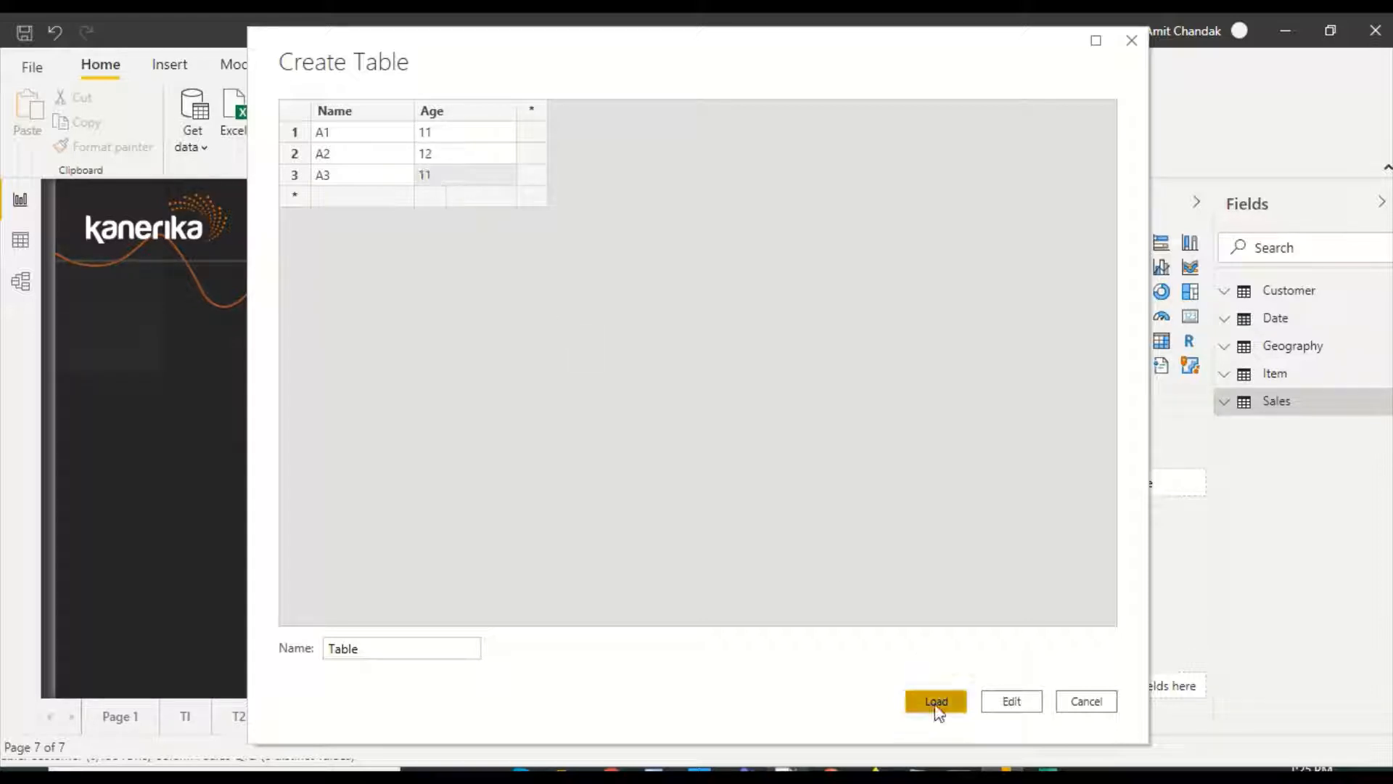
pyautogui.click(933, 701)
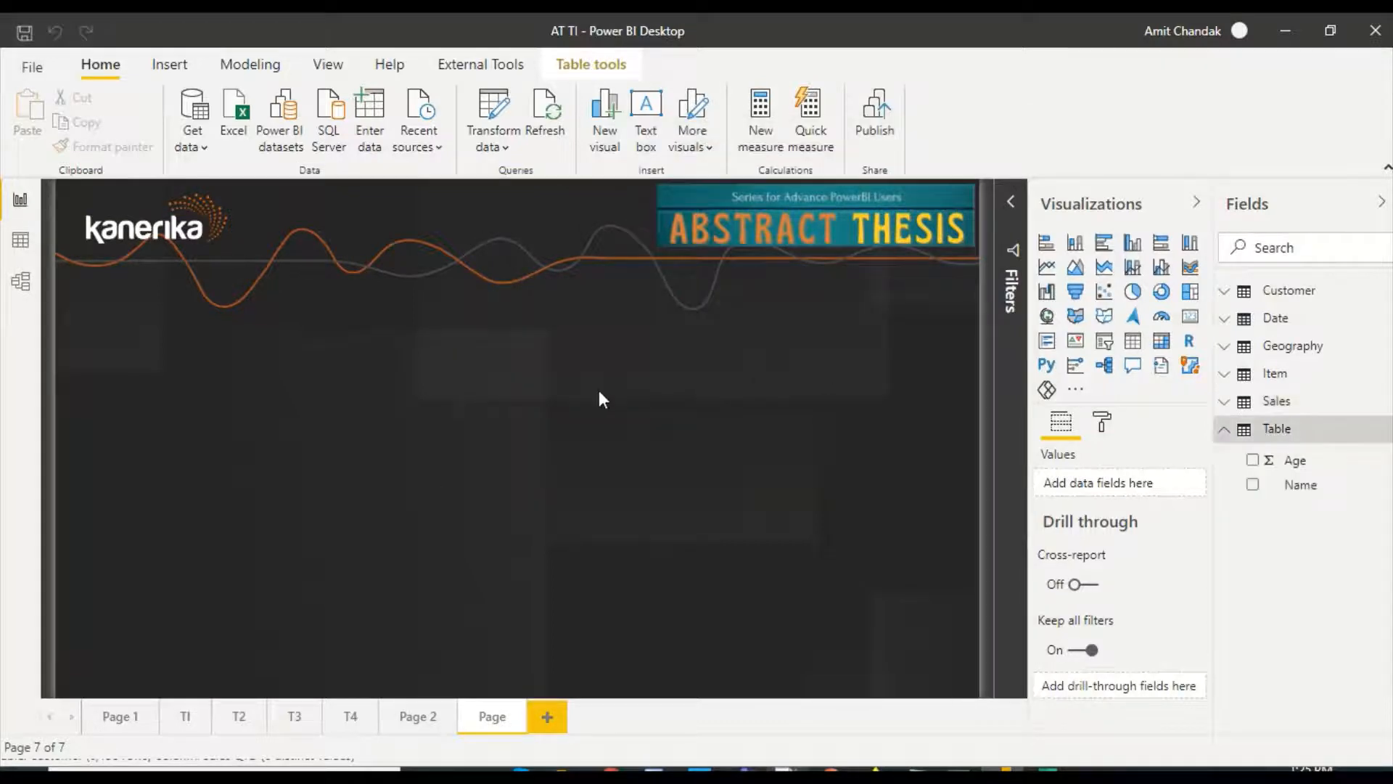
pyautogui.click(21, 237)
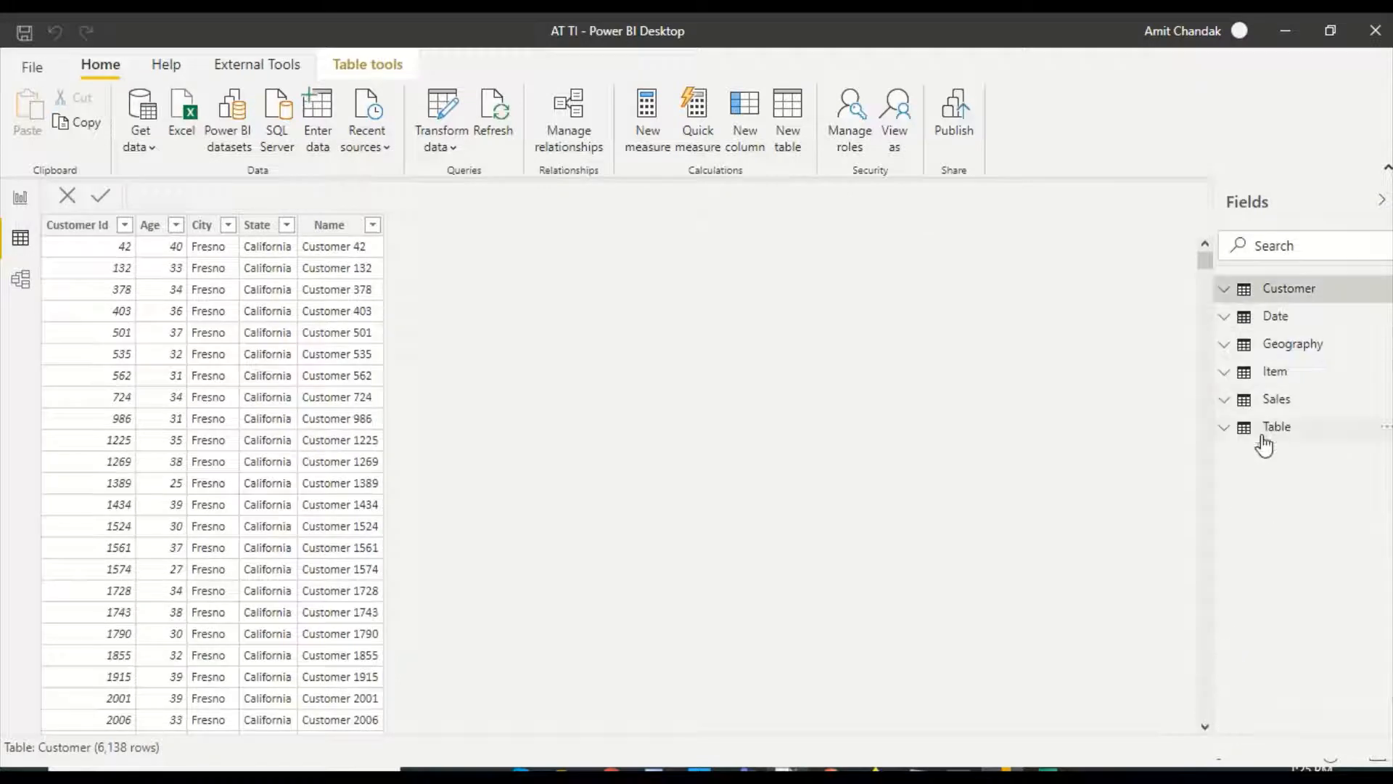
pyautogui.click(1277, 427)
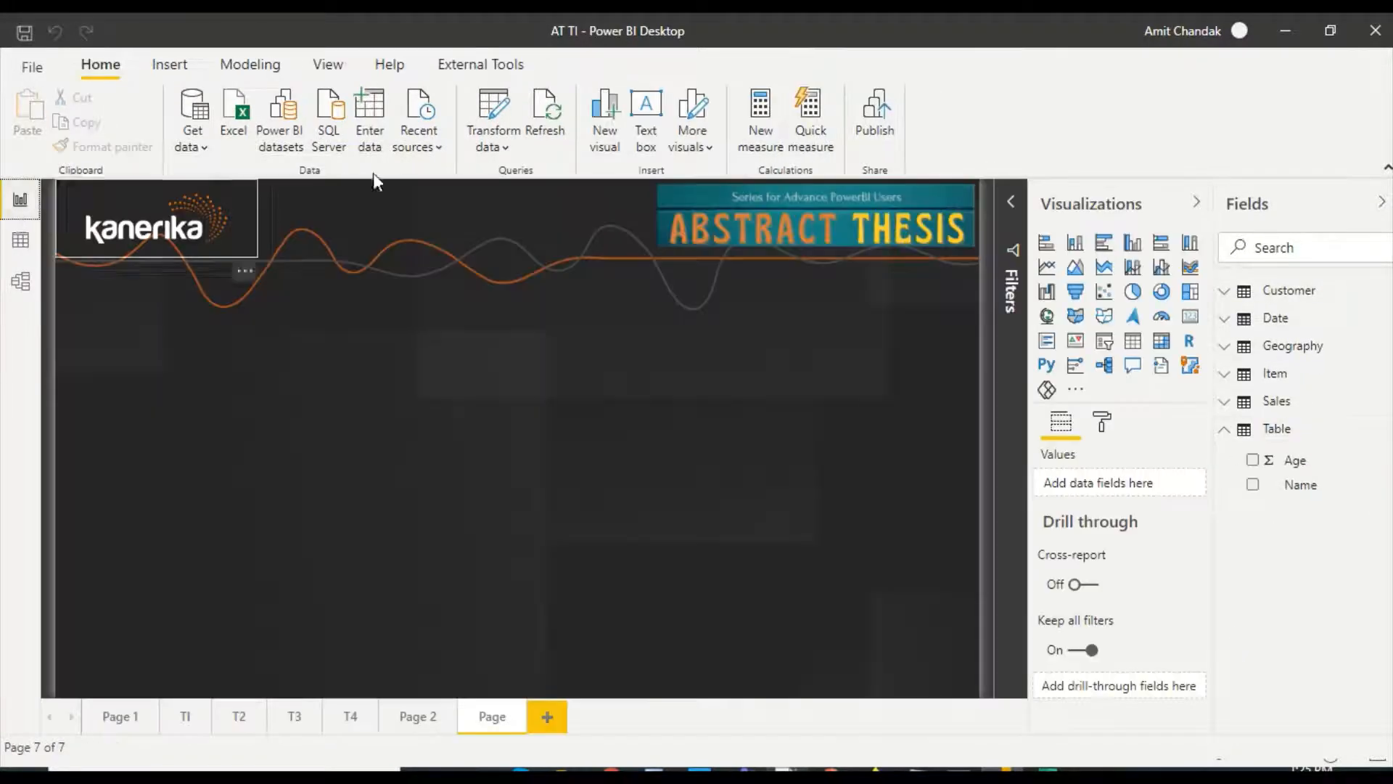
# - Enter the Name/Subject/Score rows, remove the extra empty row, name it Data and load it
pyautogui.click(370, 113)
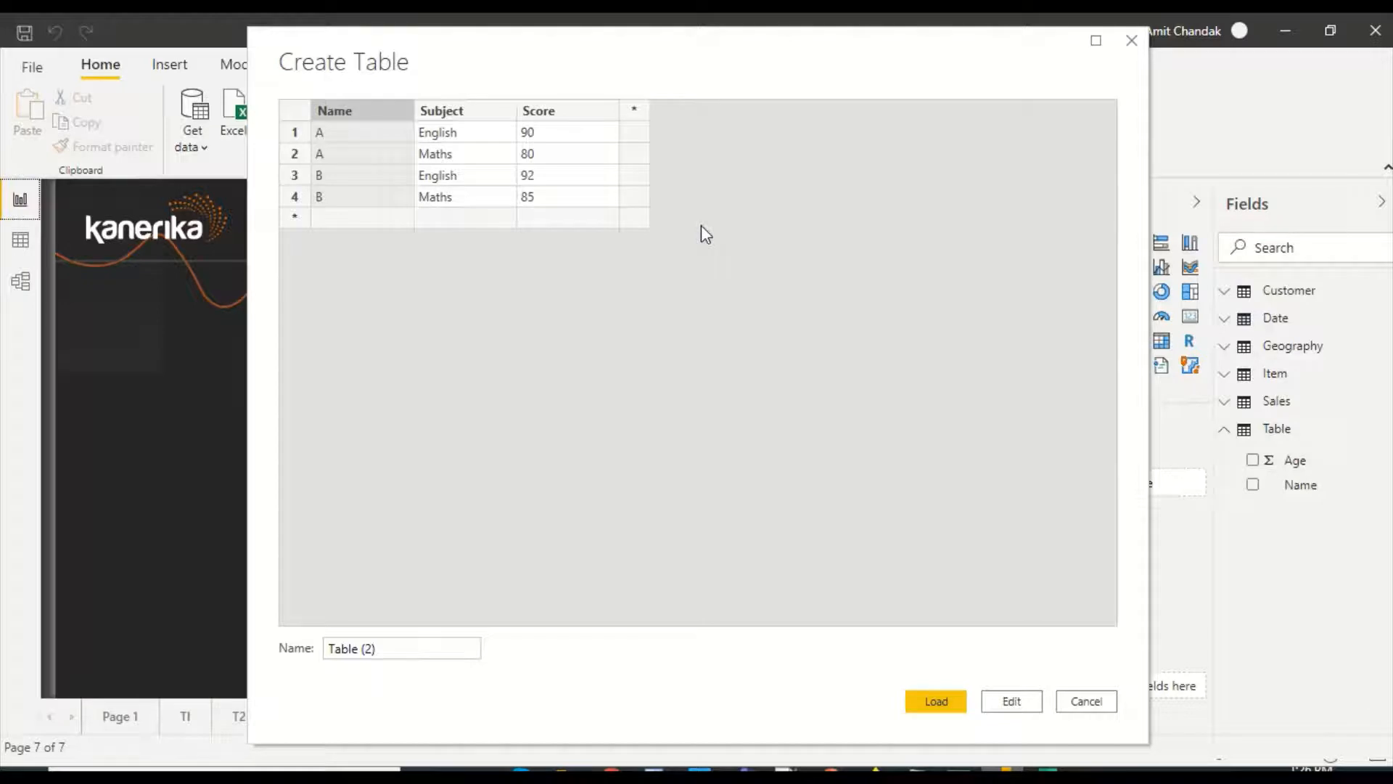
pyautogui.moveTo(524, 162)
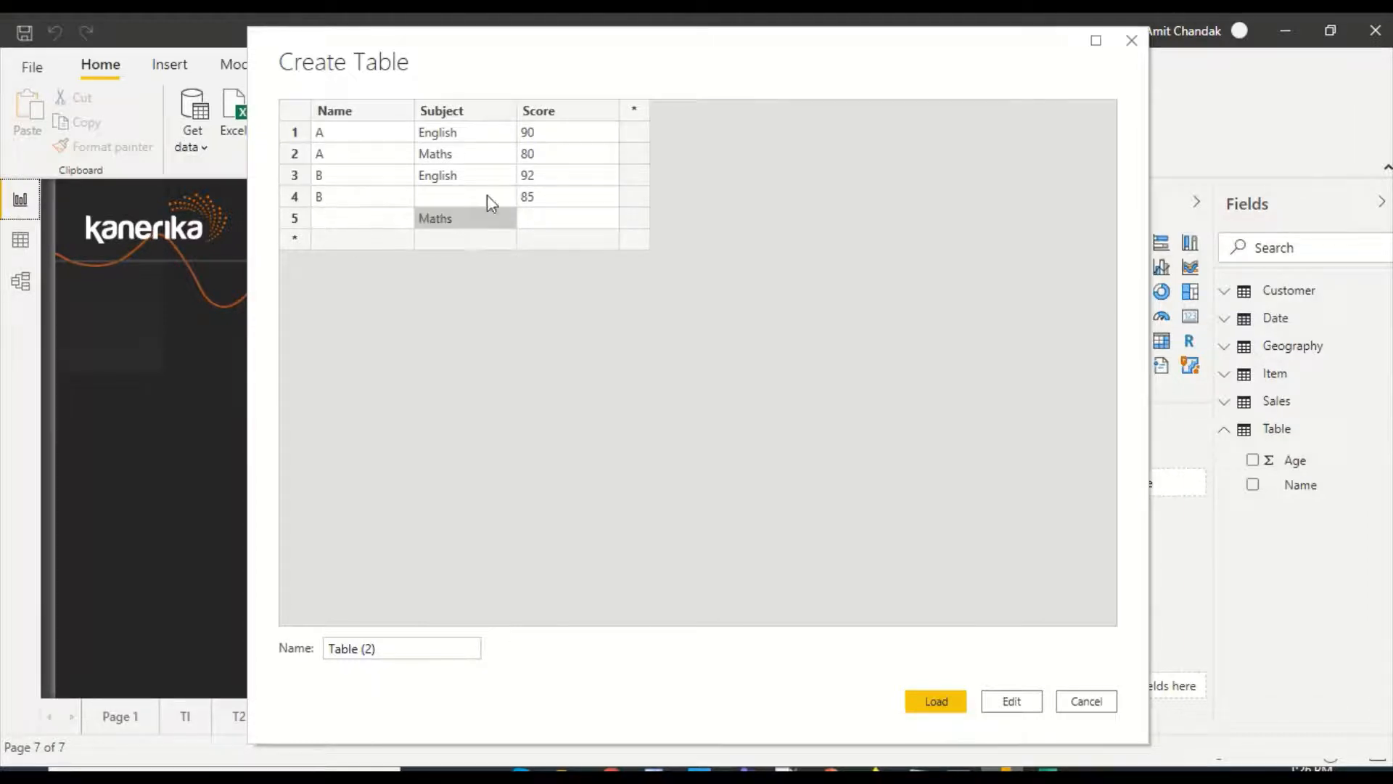
pyautogui.moveTo(485, 234)
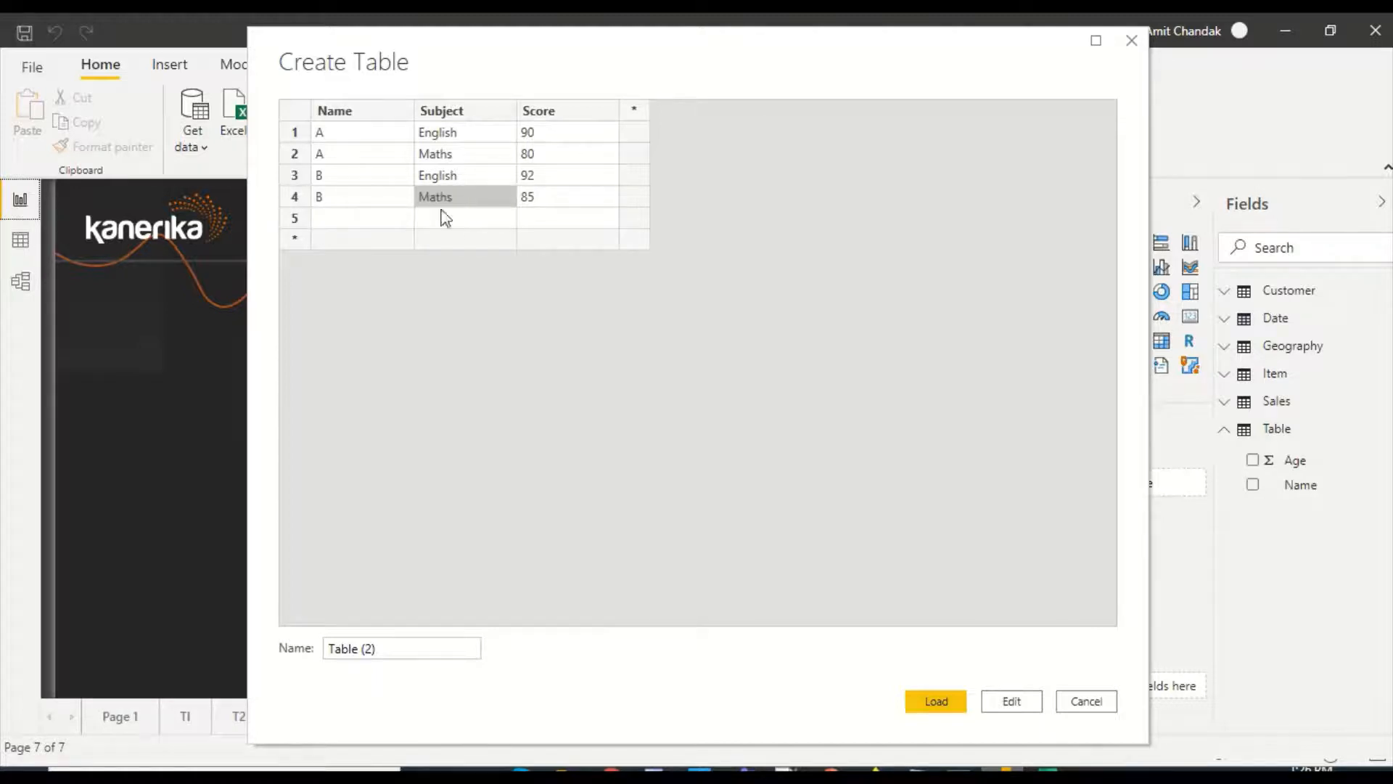
pyautogui.rightClick(444, 218)
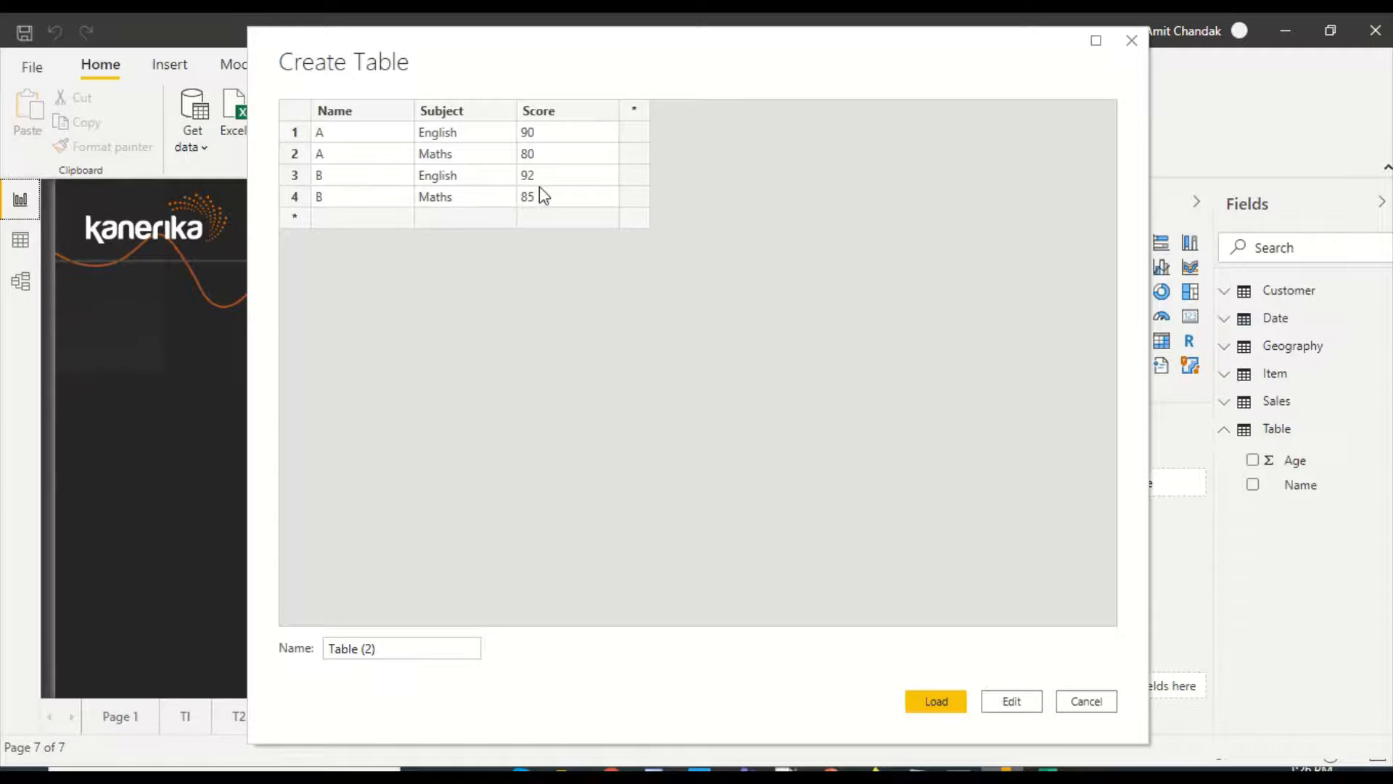
pyautogui.moveTo(558, 184)
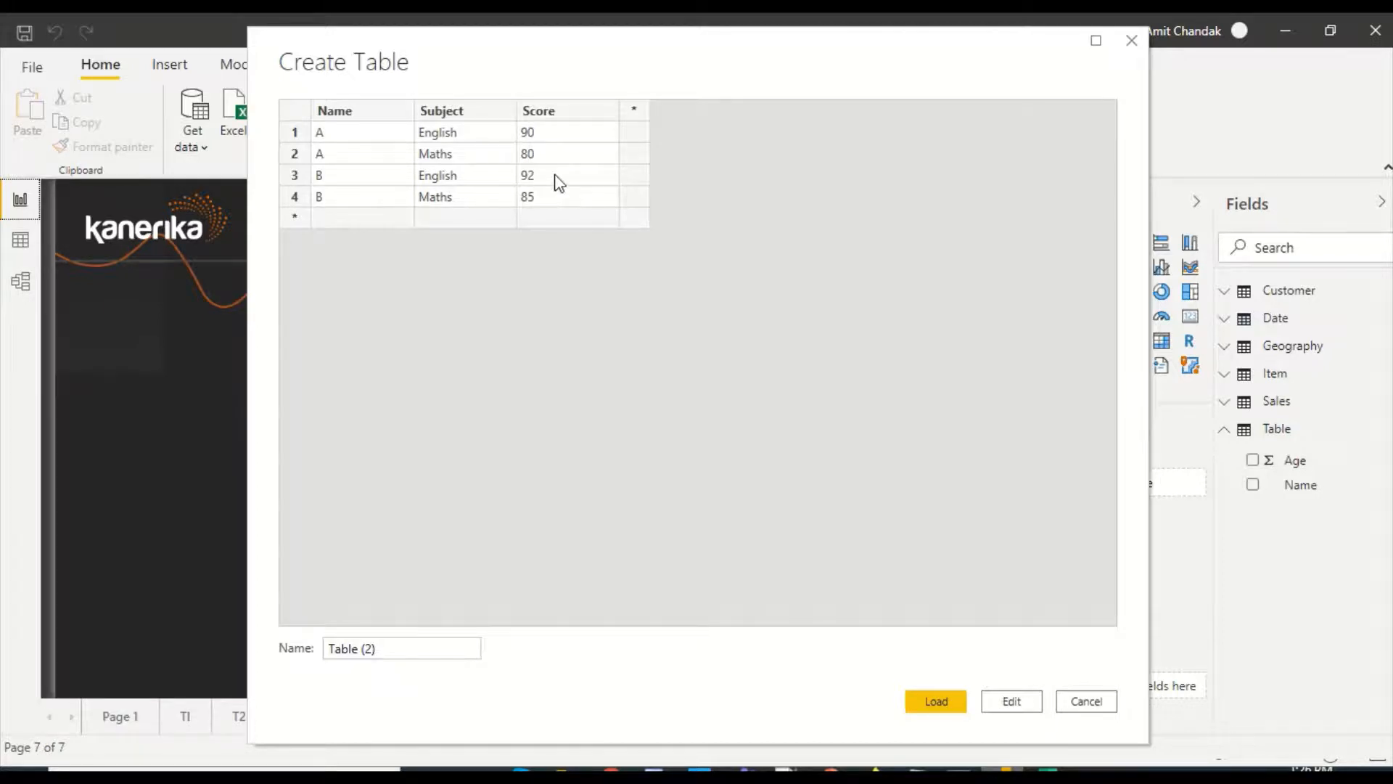
pyautogui.moveTo(400, 638)
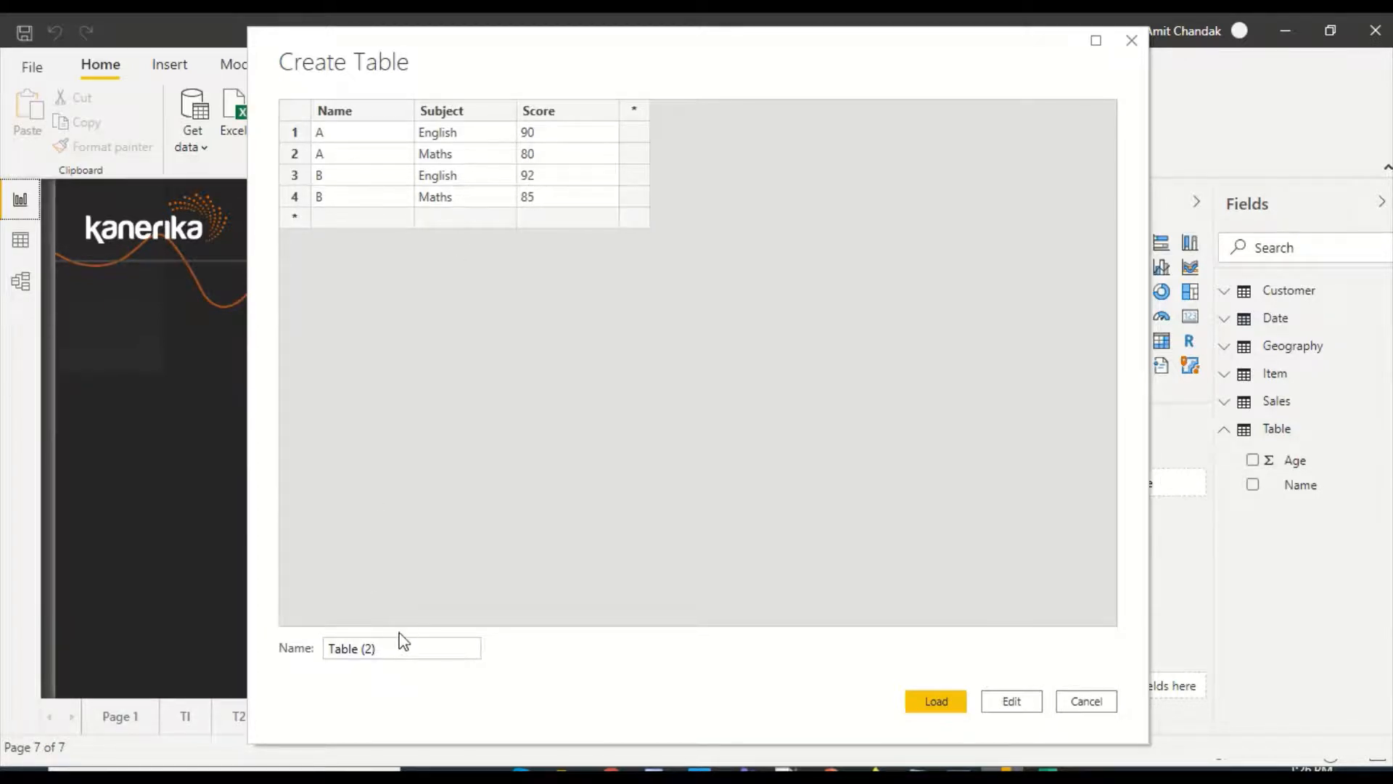
pyautogui.doubleClick(401, 647)
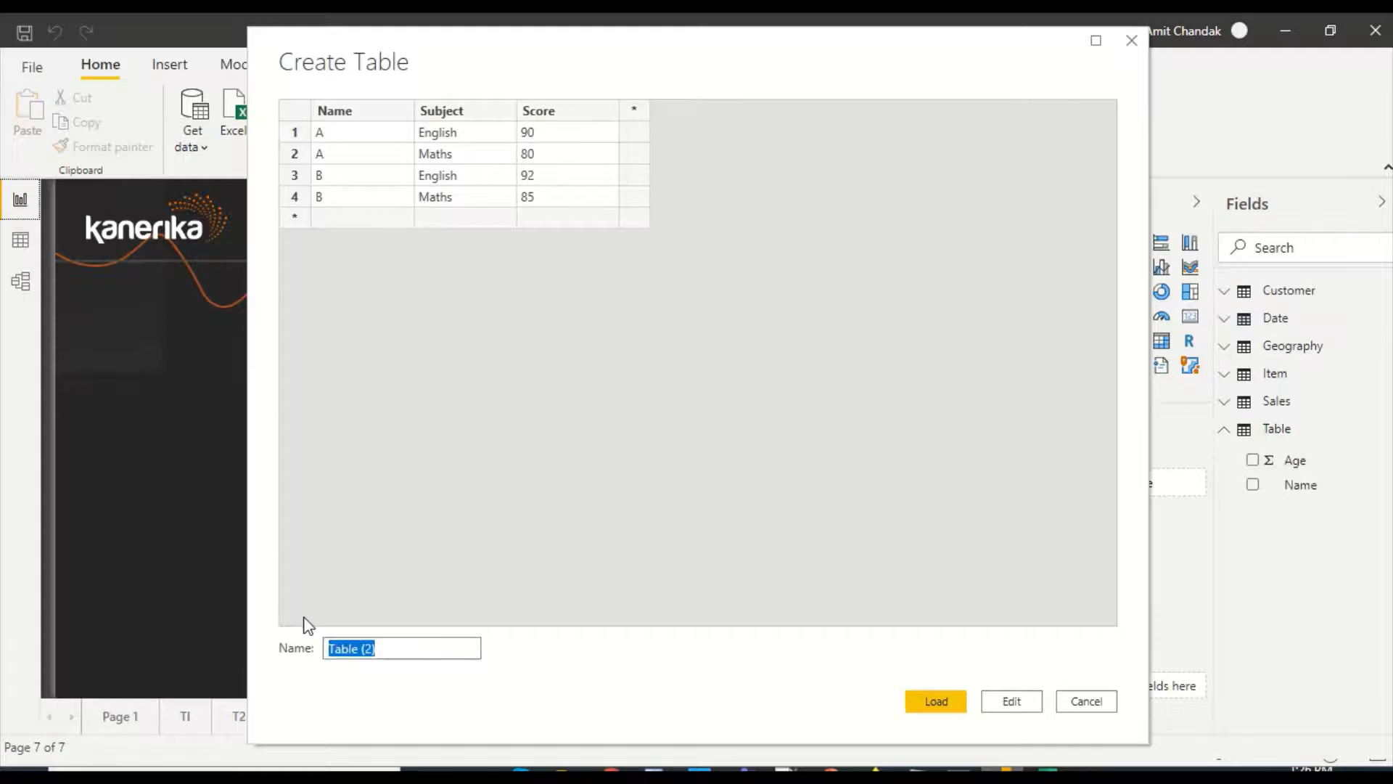
pyautogui.write('Data')
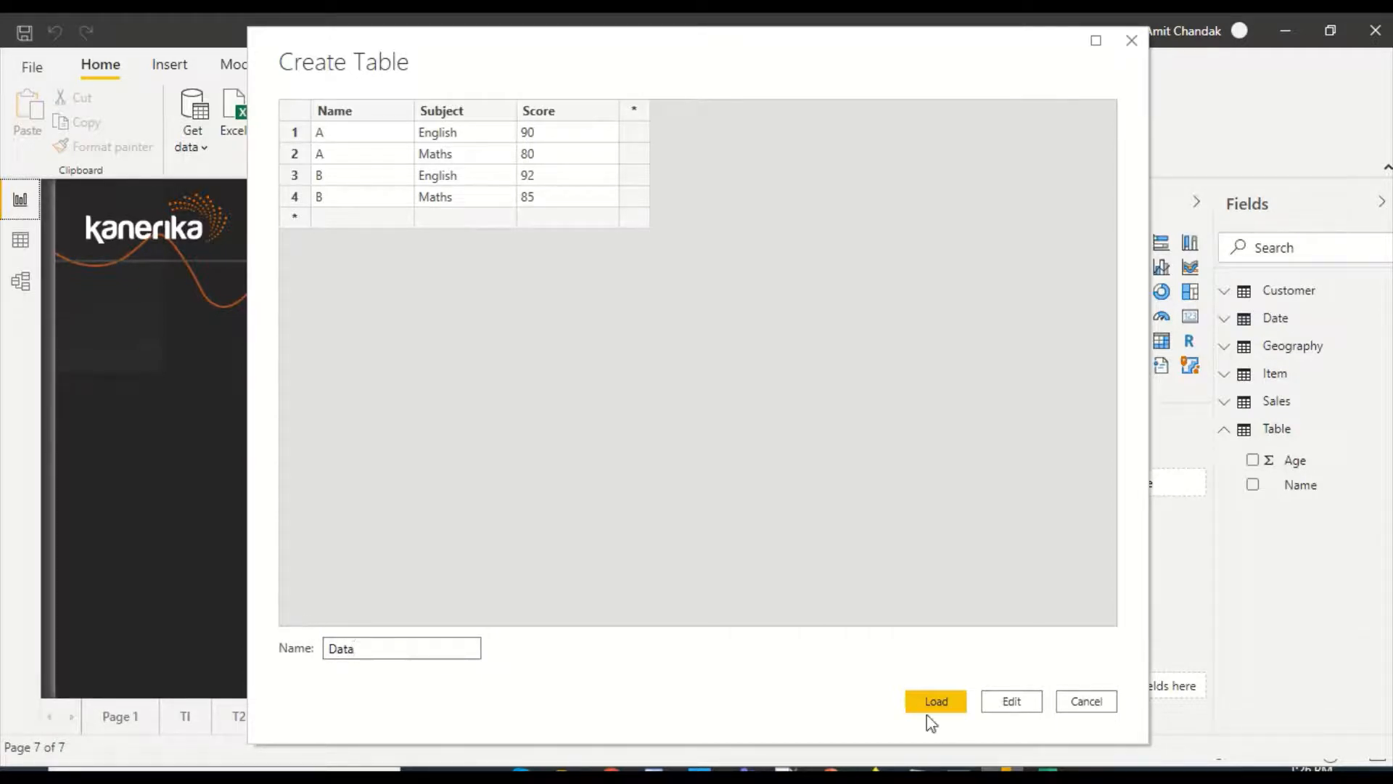
pyautogui.click(935, 701)
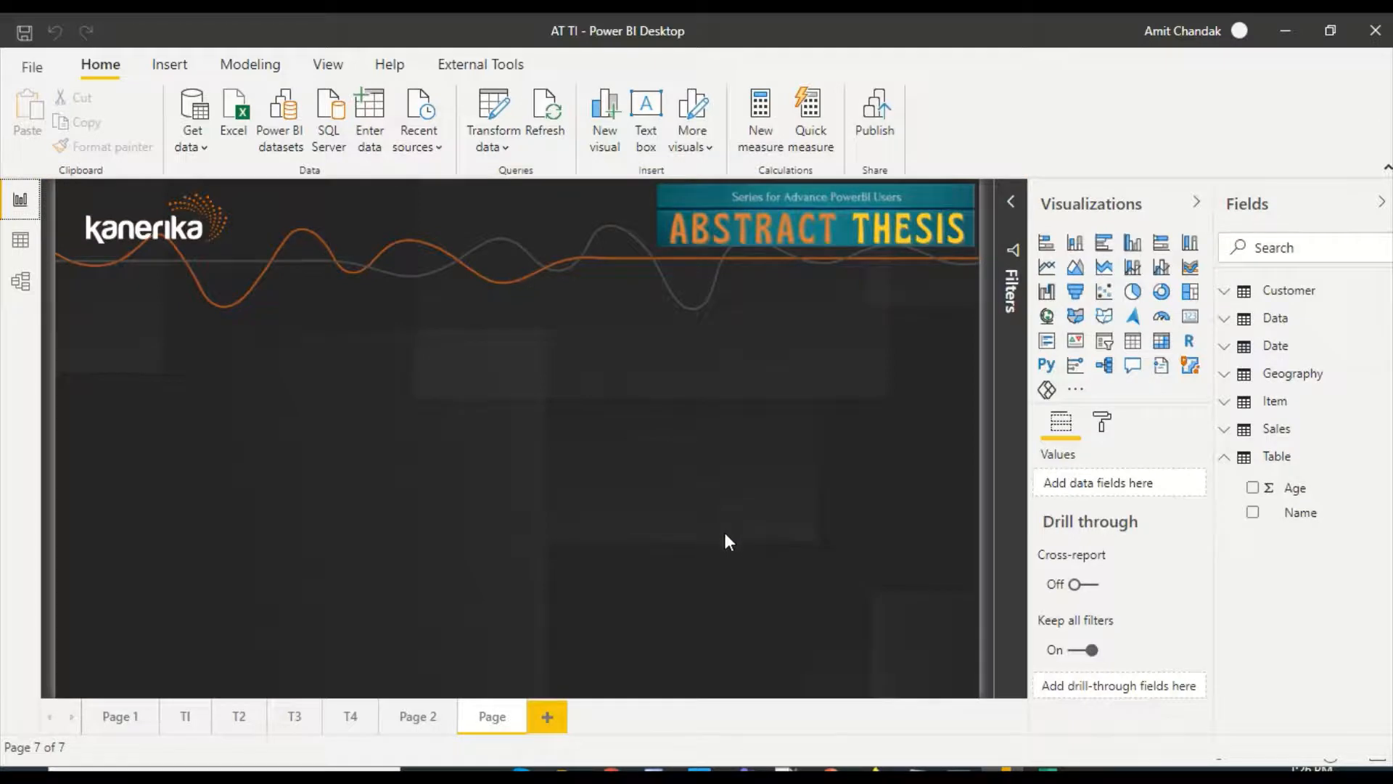
# - Bring up the actions for Table in the Fields pane to edit its query
pyautogui.rightClick(1277, 455)
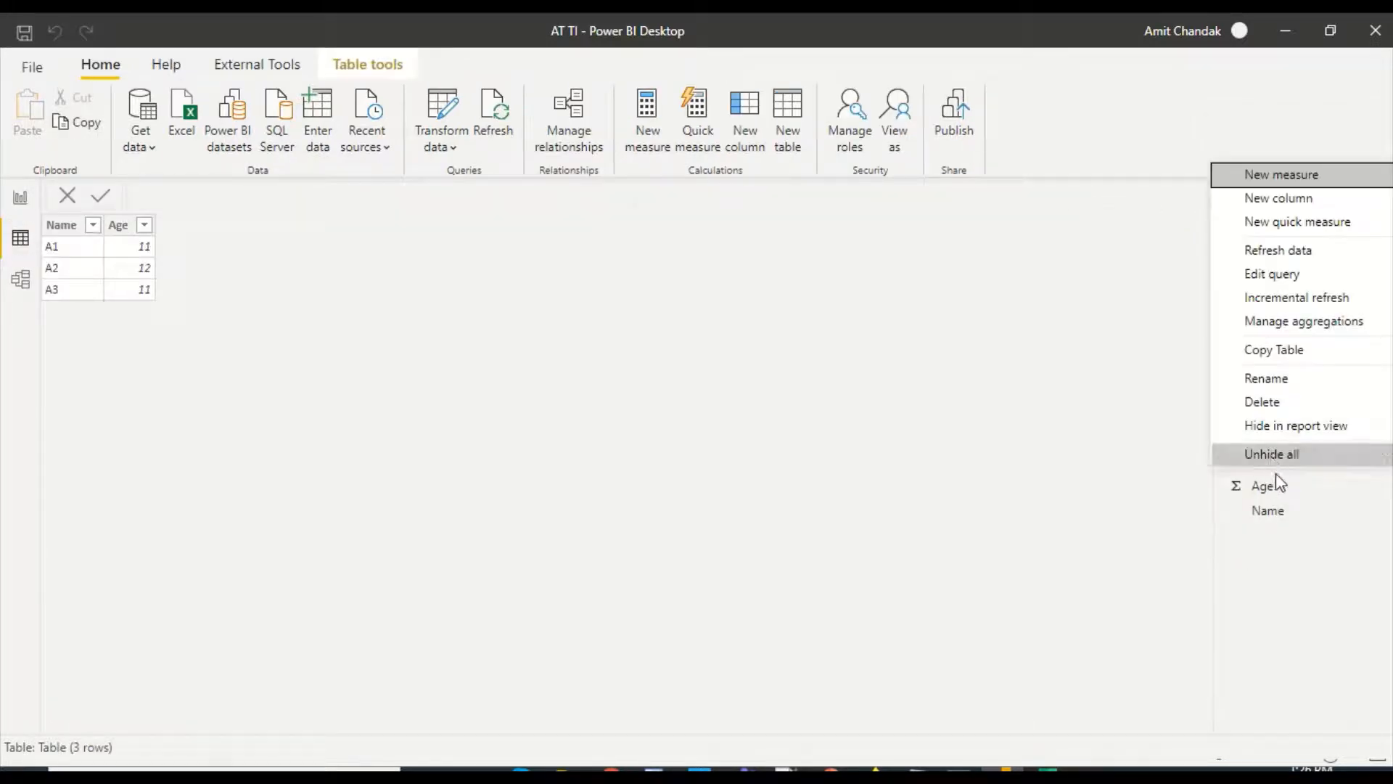
pyautogui.moveTo(1296, 290)
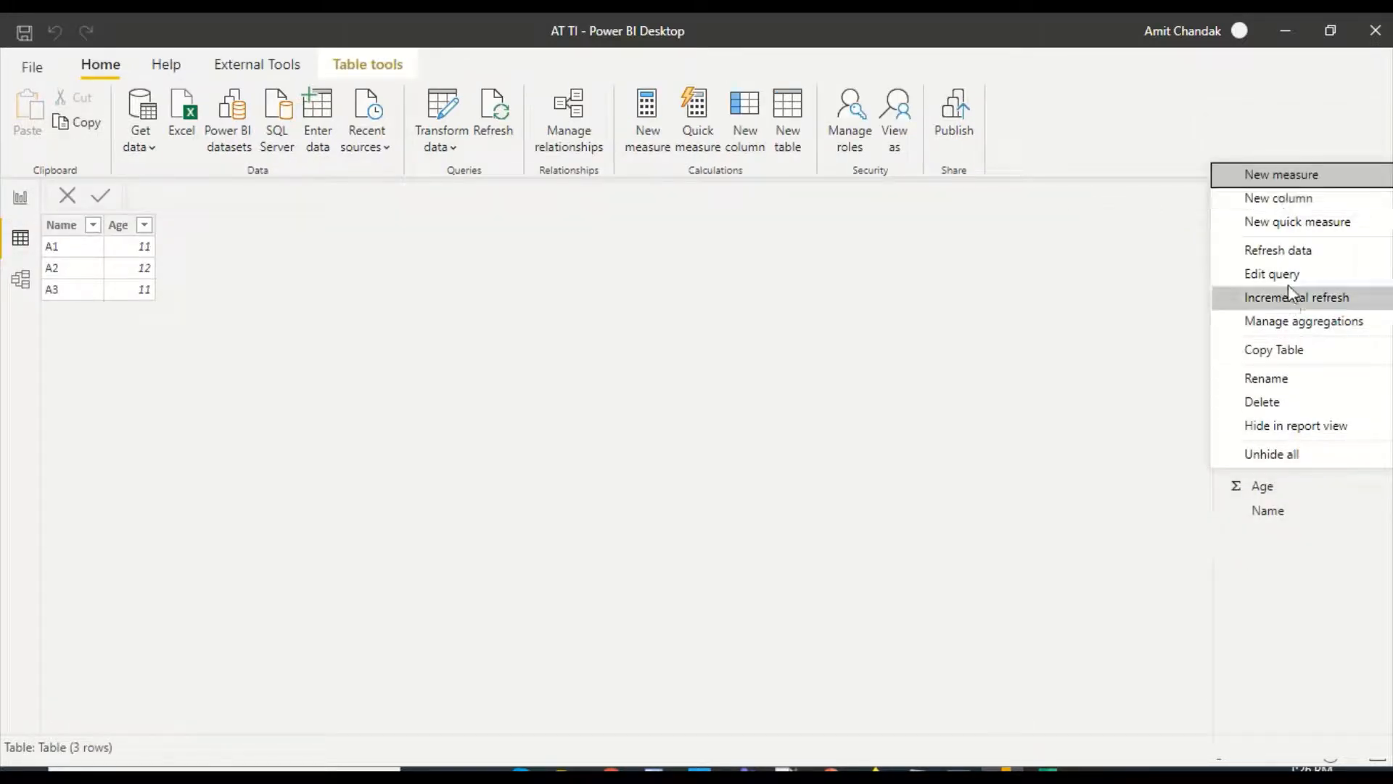
pyautogui.moveTo(1271, 282)
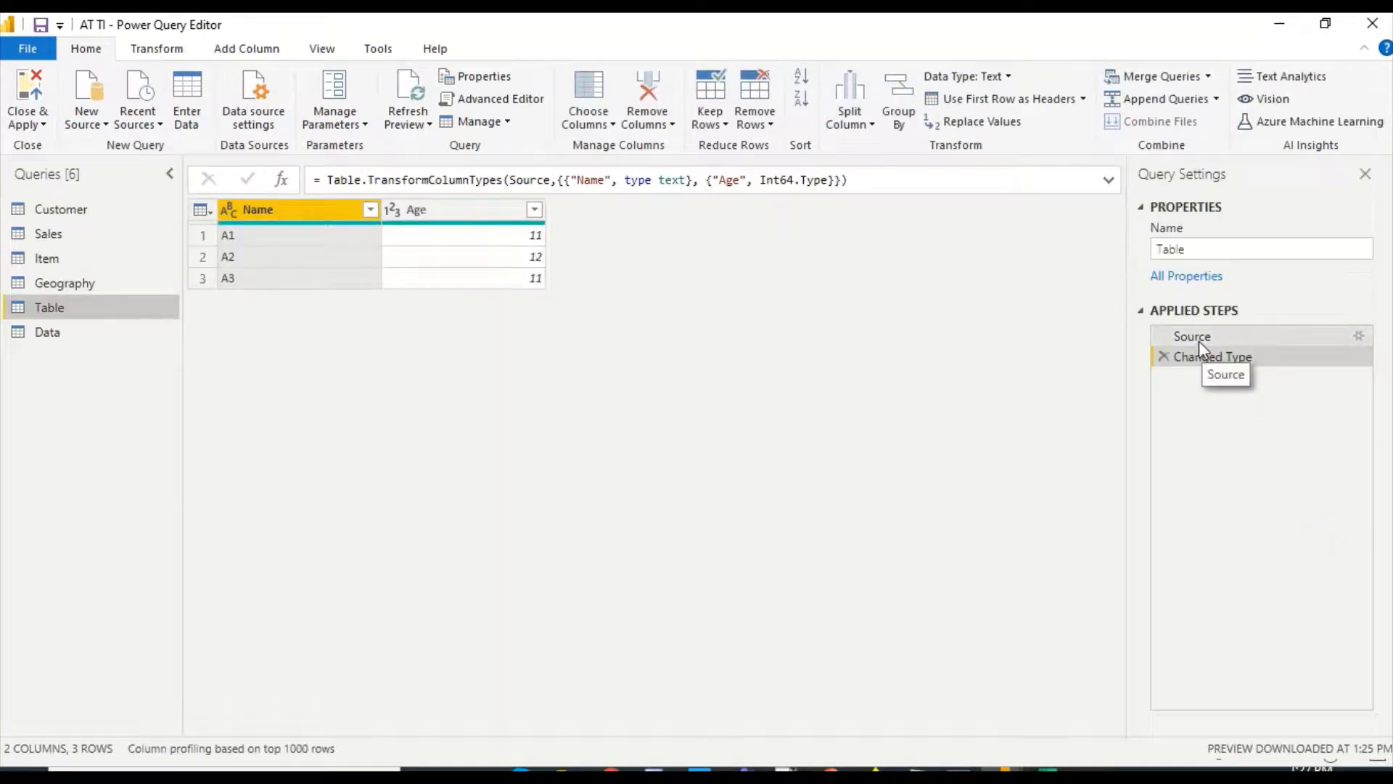
# - Edit the Table query's Source step so the ages read 13, 14 and 11
pyautogui.click(1192, 336)
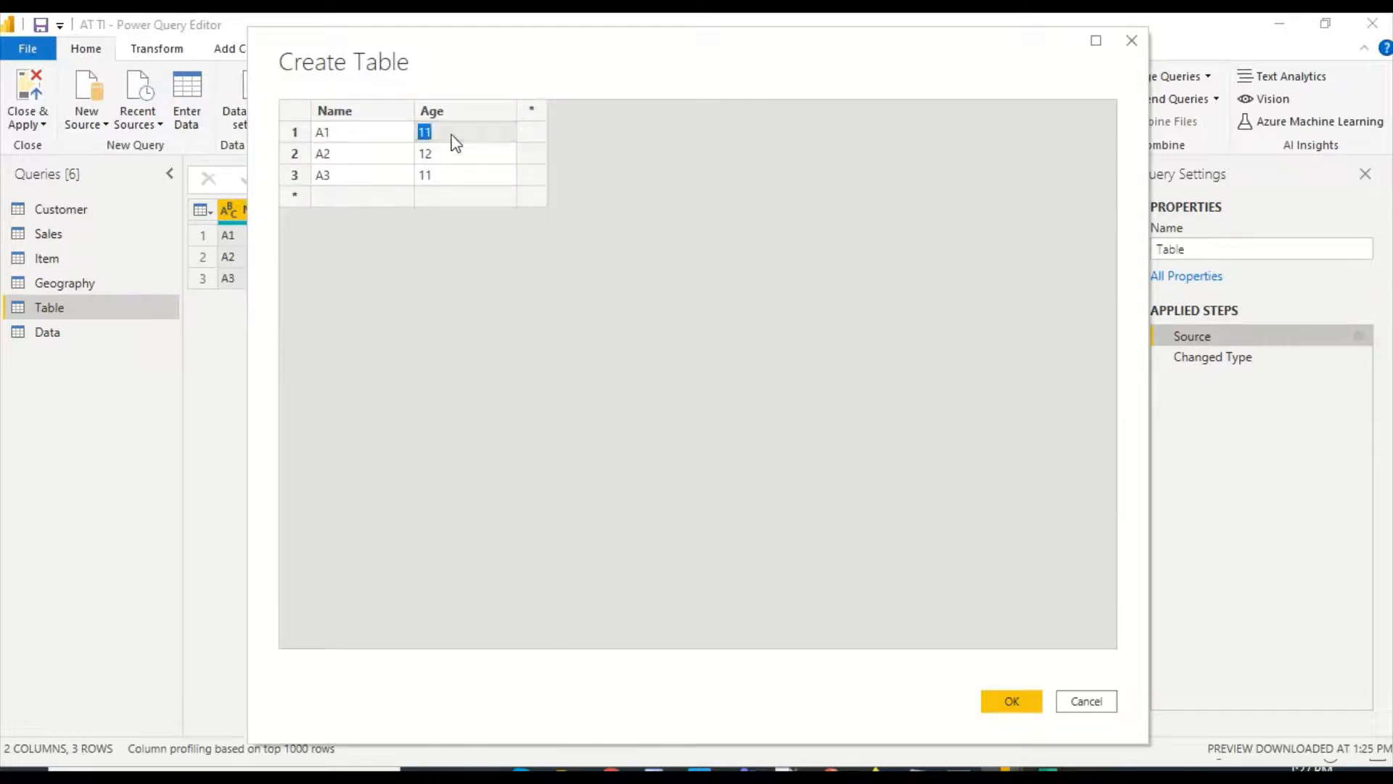
pyautogui.click(426, 132)
pyautogui.write('13')
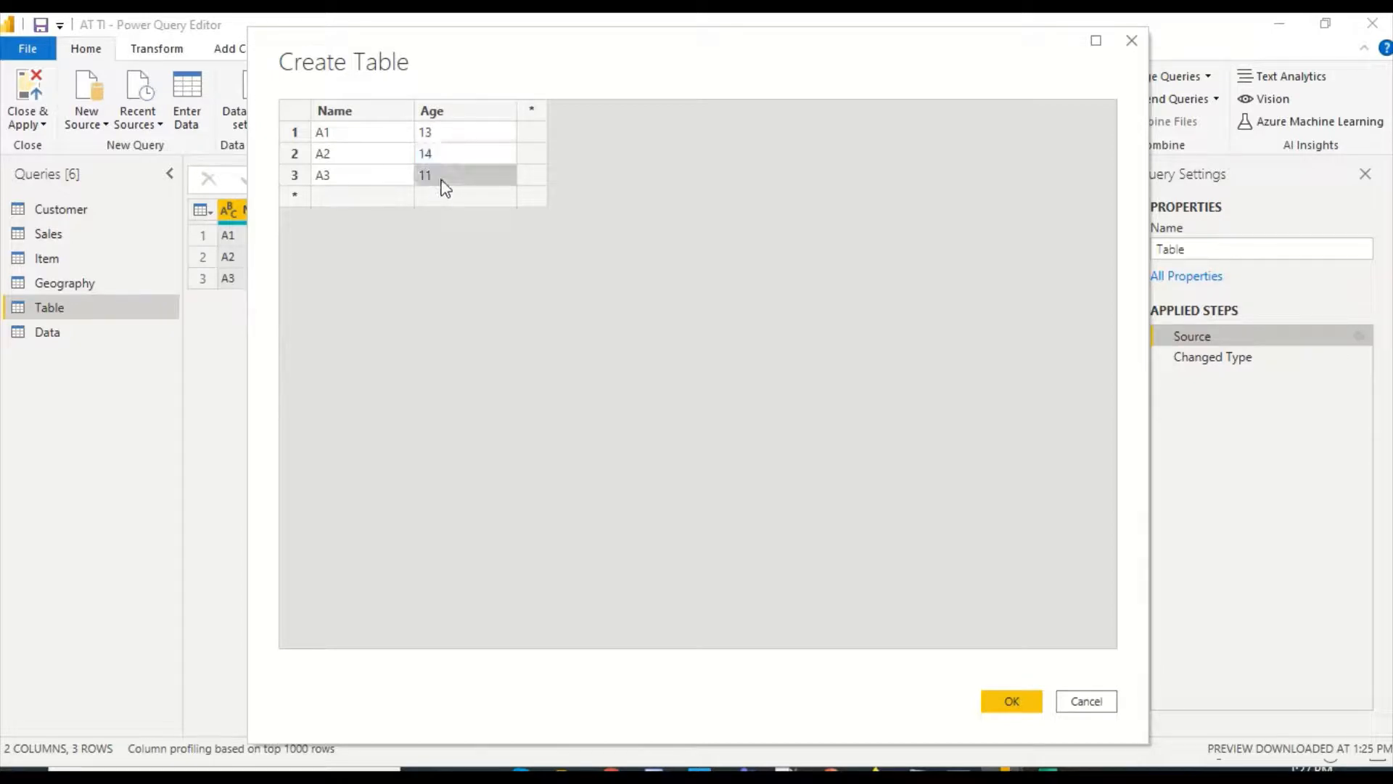
pyautogui.click(1010, 701)
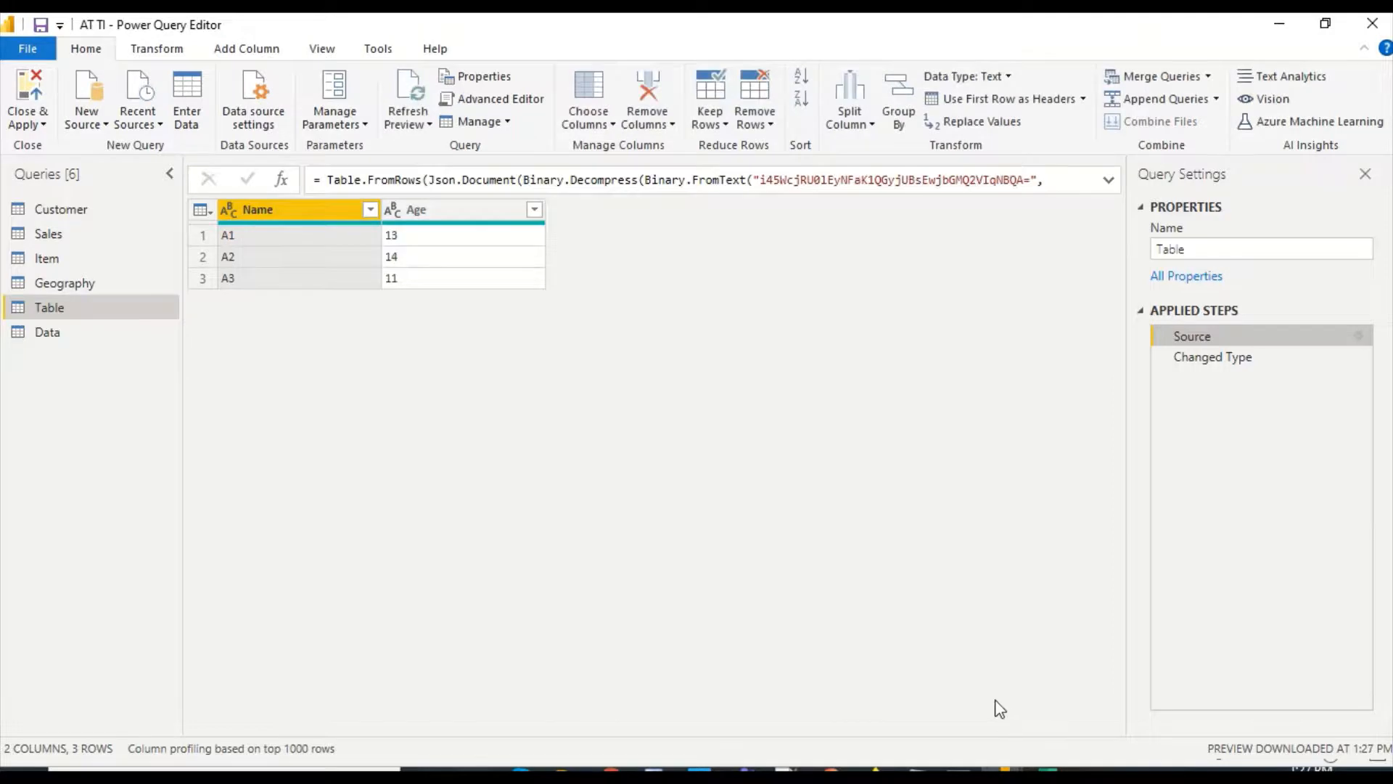
# - Apply the changes and reopen the Power Query Editor via Transform data
pyautogui.click(28, 98)
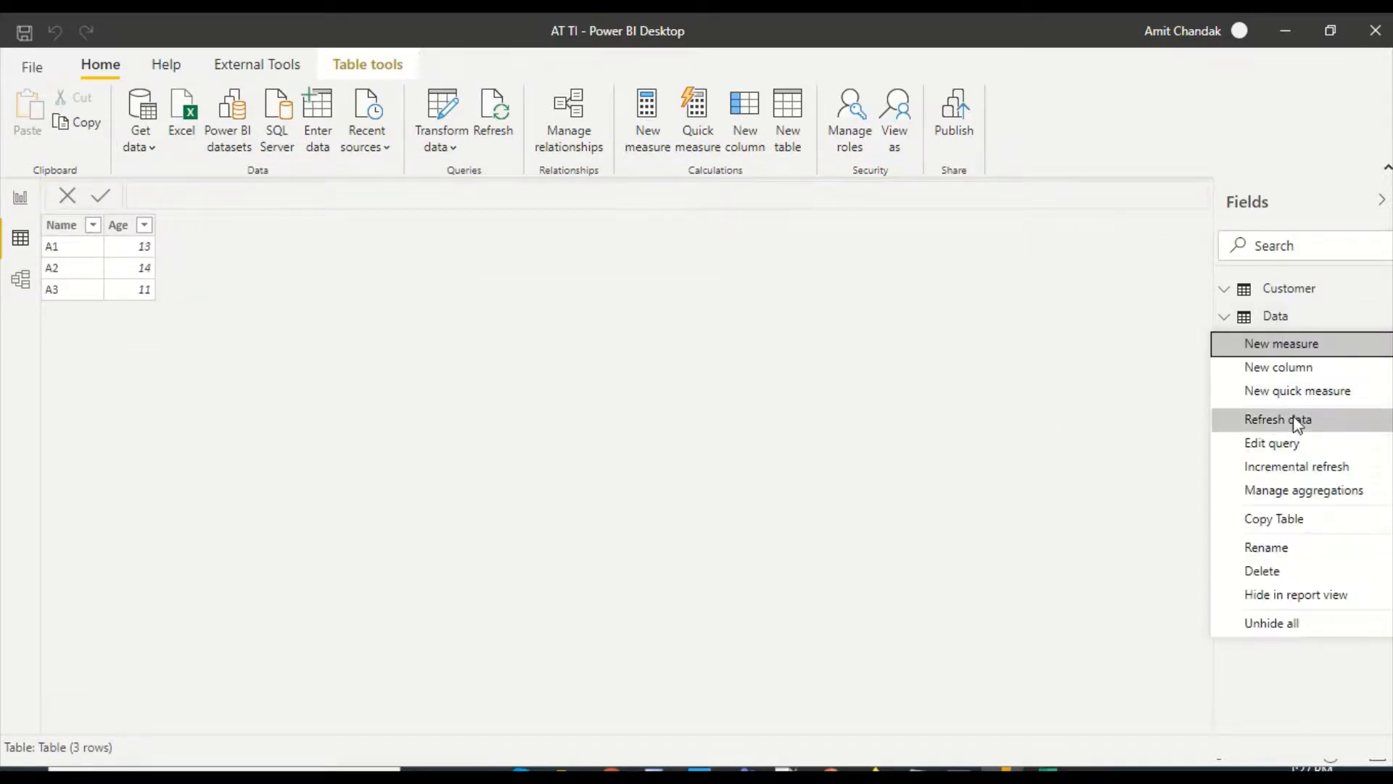
pyautogui.moveTo(1277, 444)
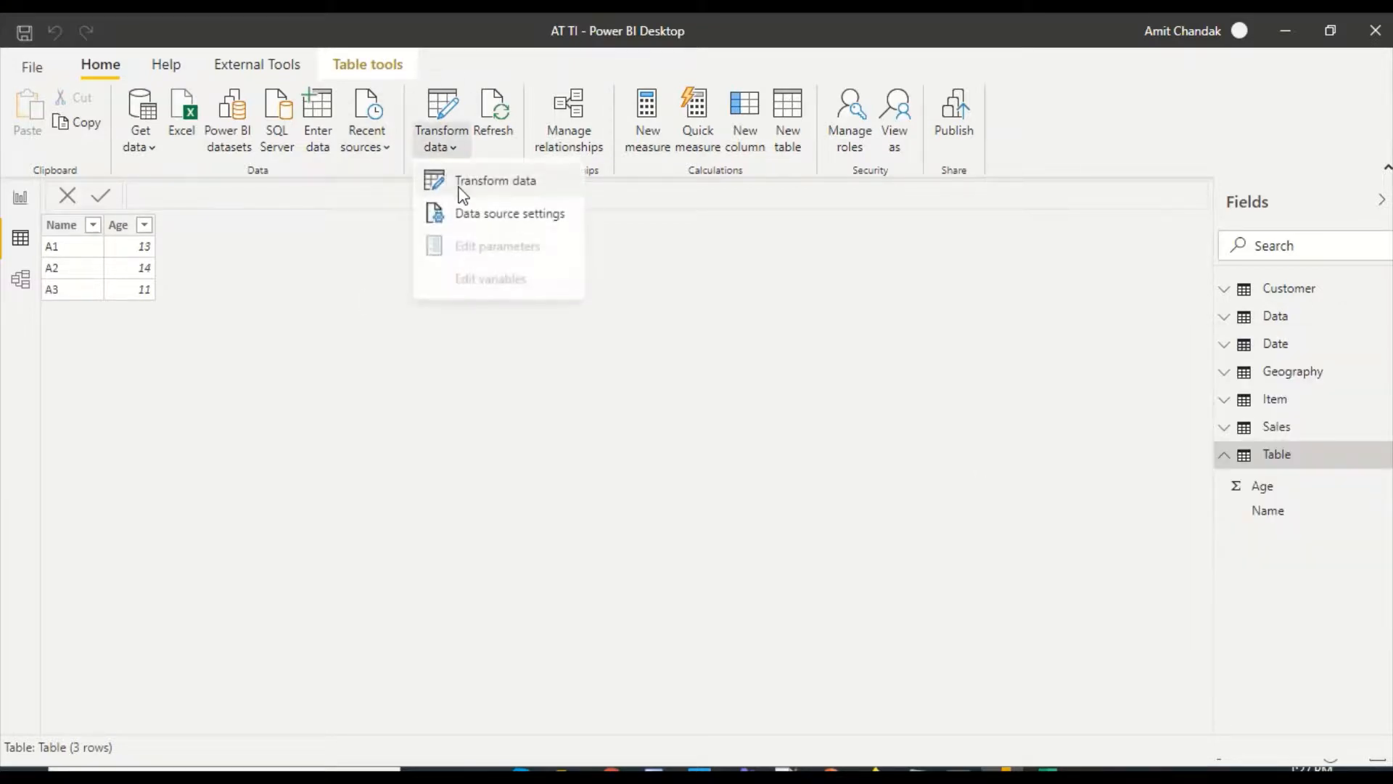
pyautogui.click(495, 180)
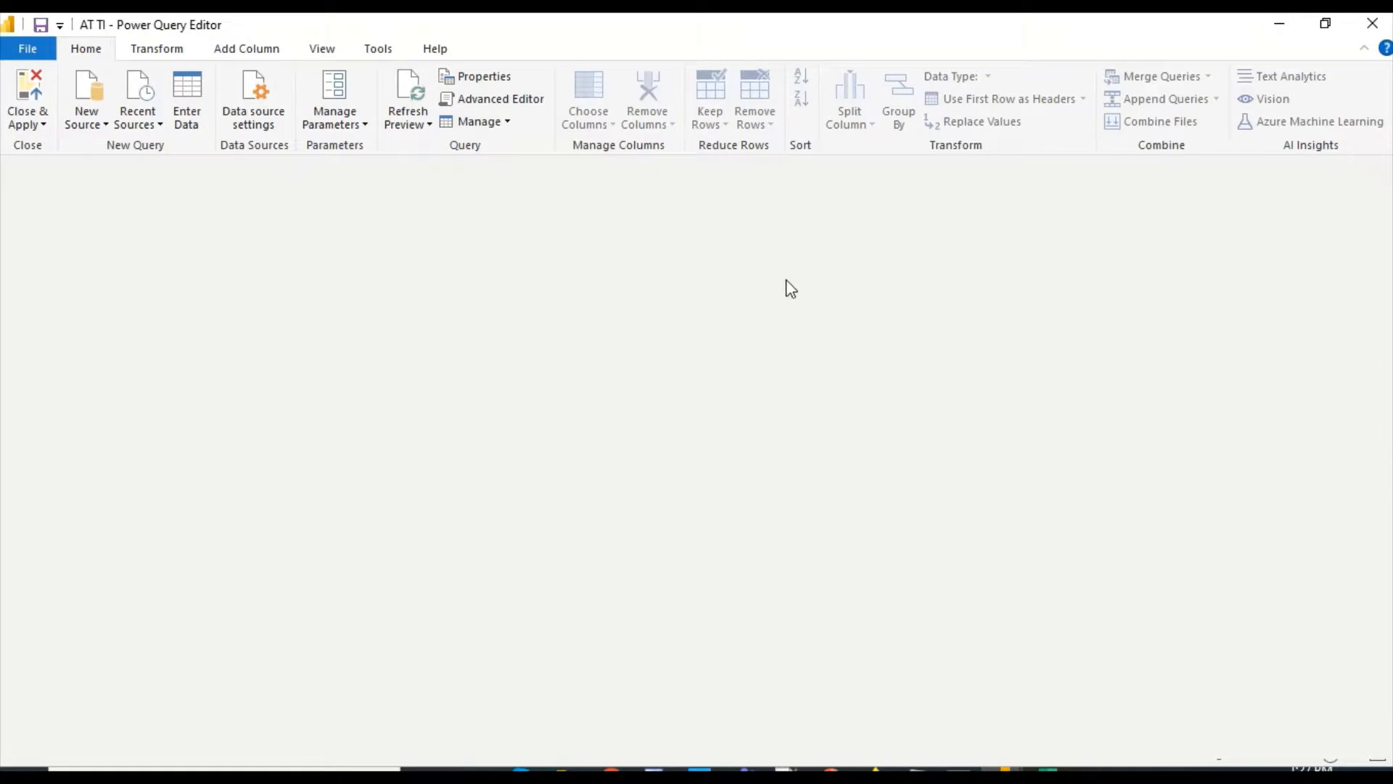
# - In the Data query's Source step, set A's English score to 92 and Maths to 90
pyautogui.click(46, 331)
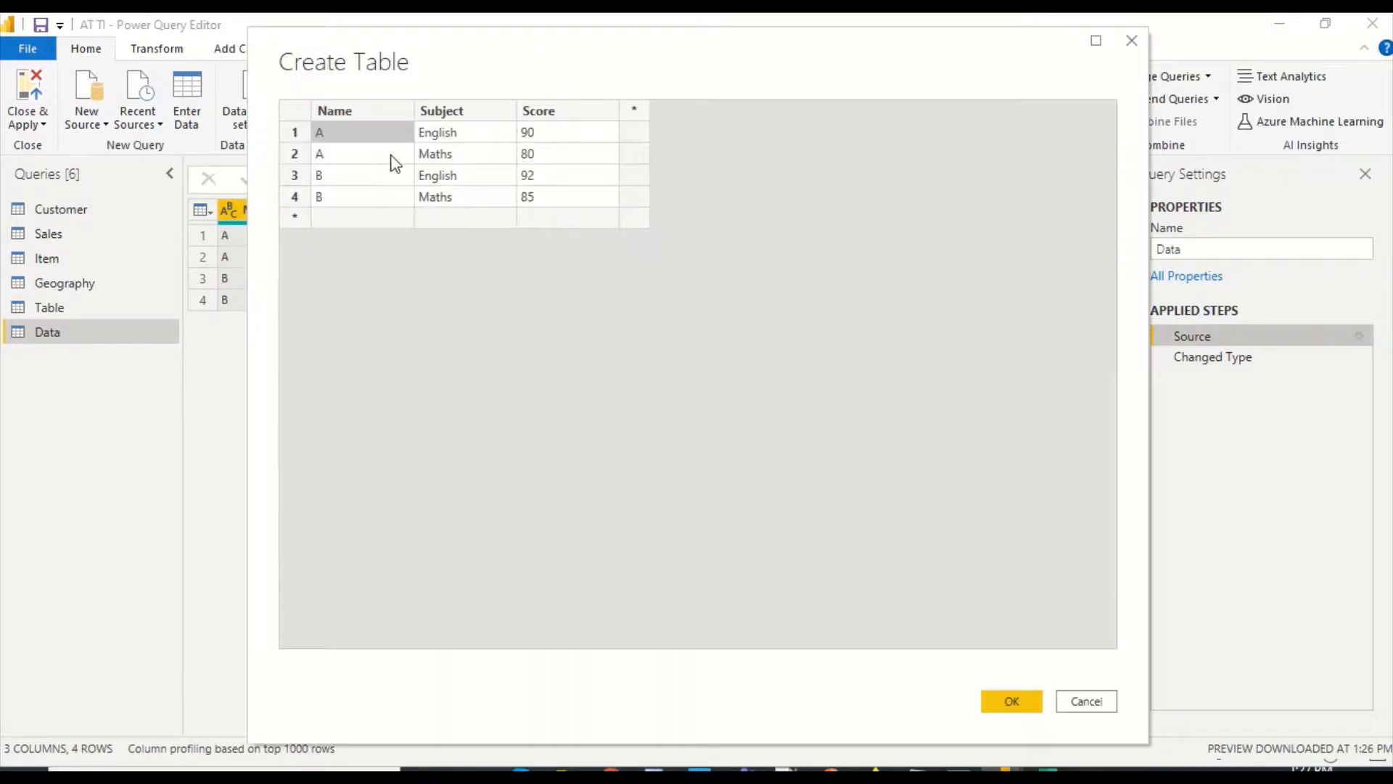
pyautogui.click(566, 132)
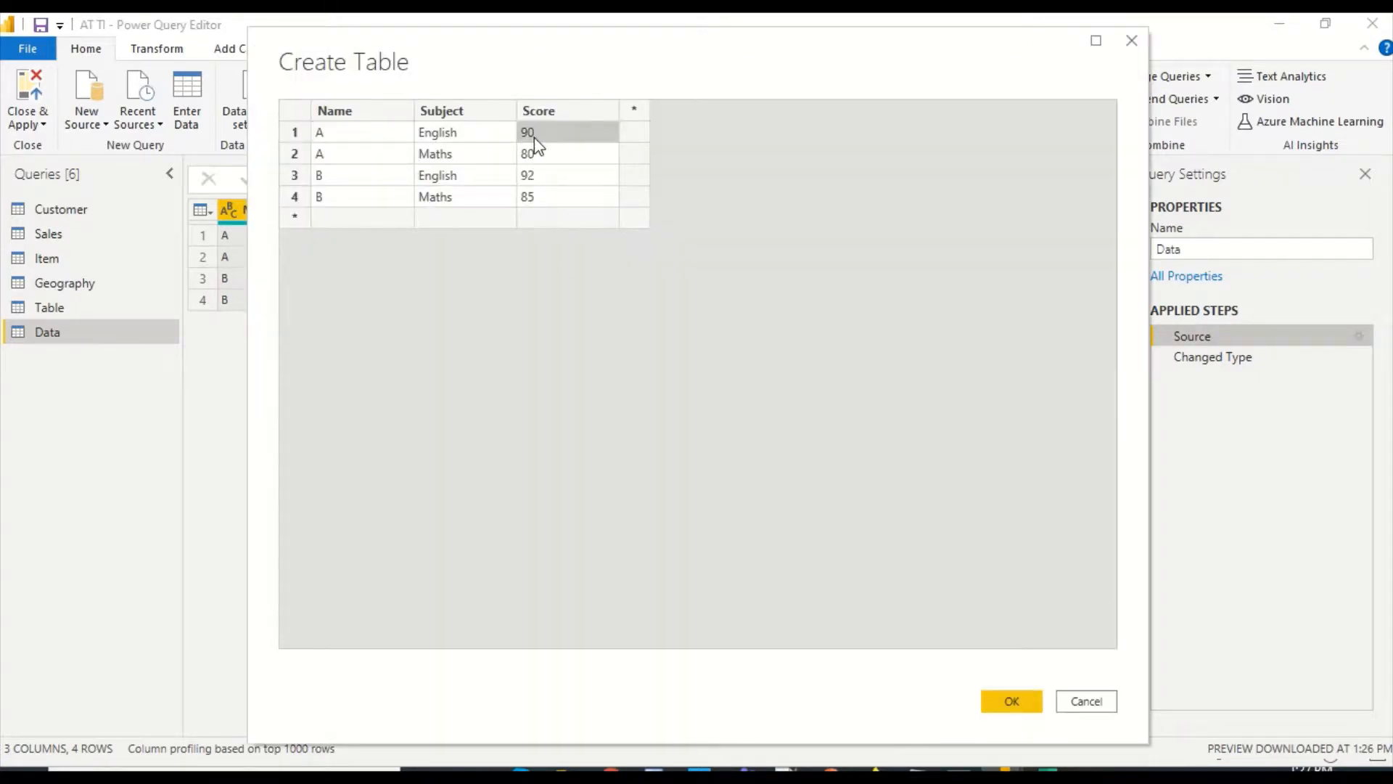
pyautogui.doubleClick(527, 132)
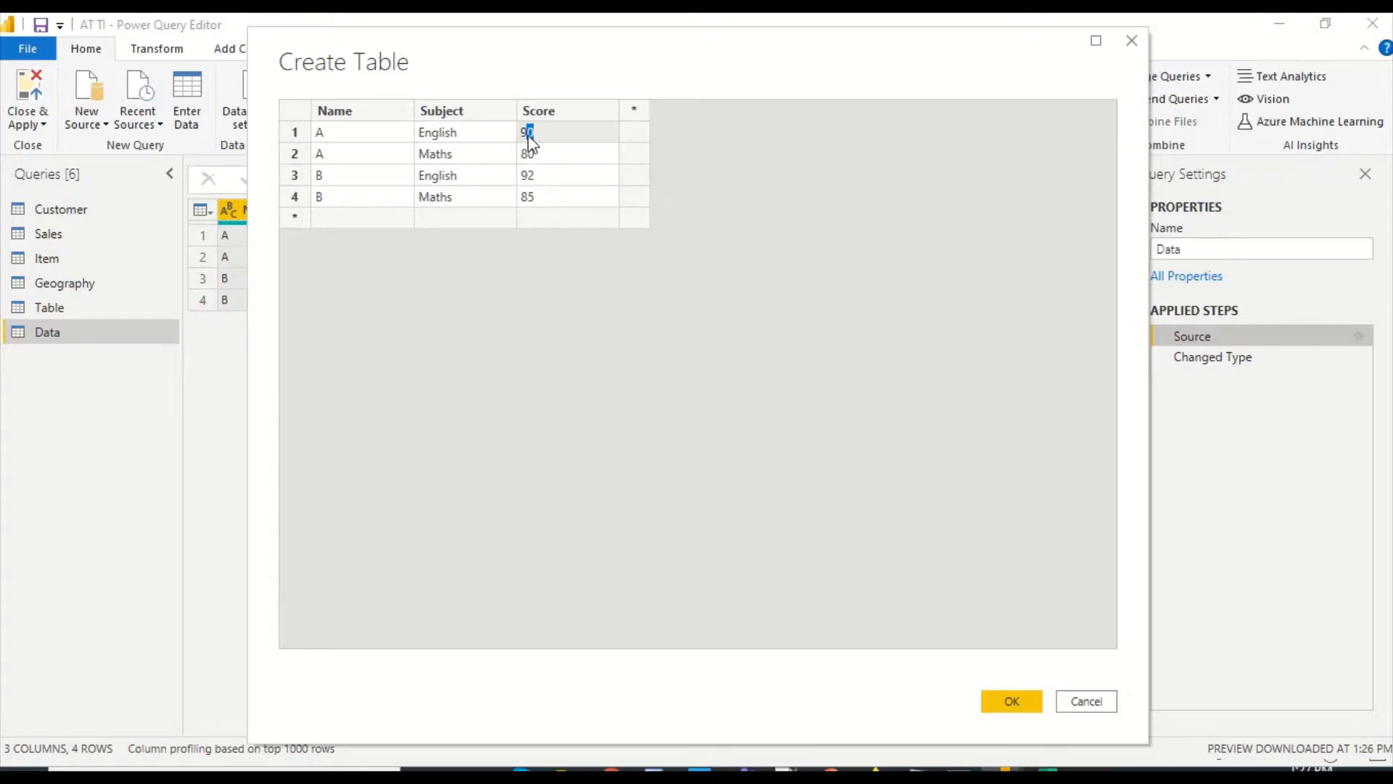
pyautogui.write('92')
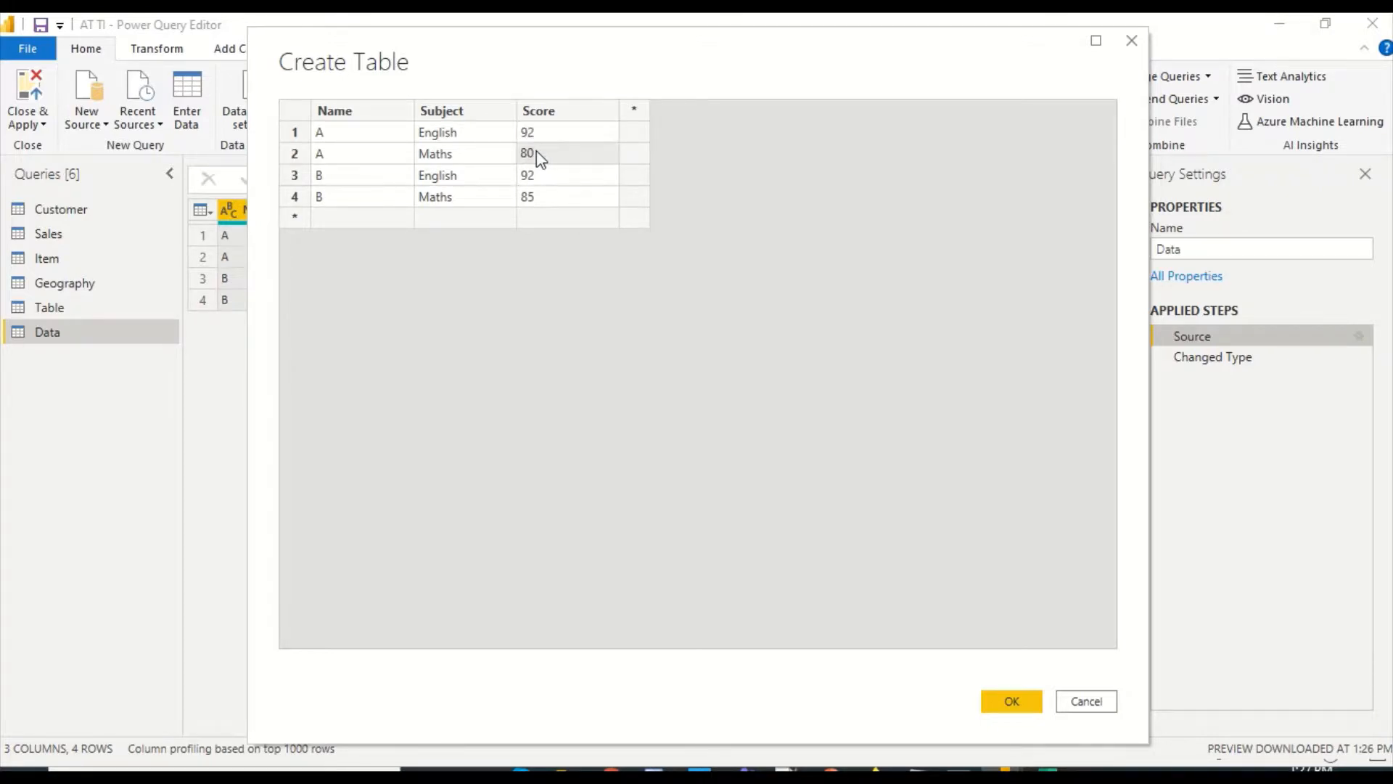
pyautogui.write('90')
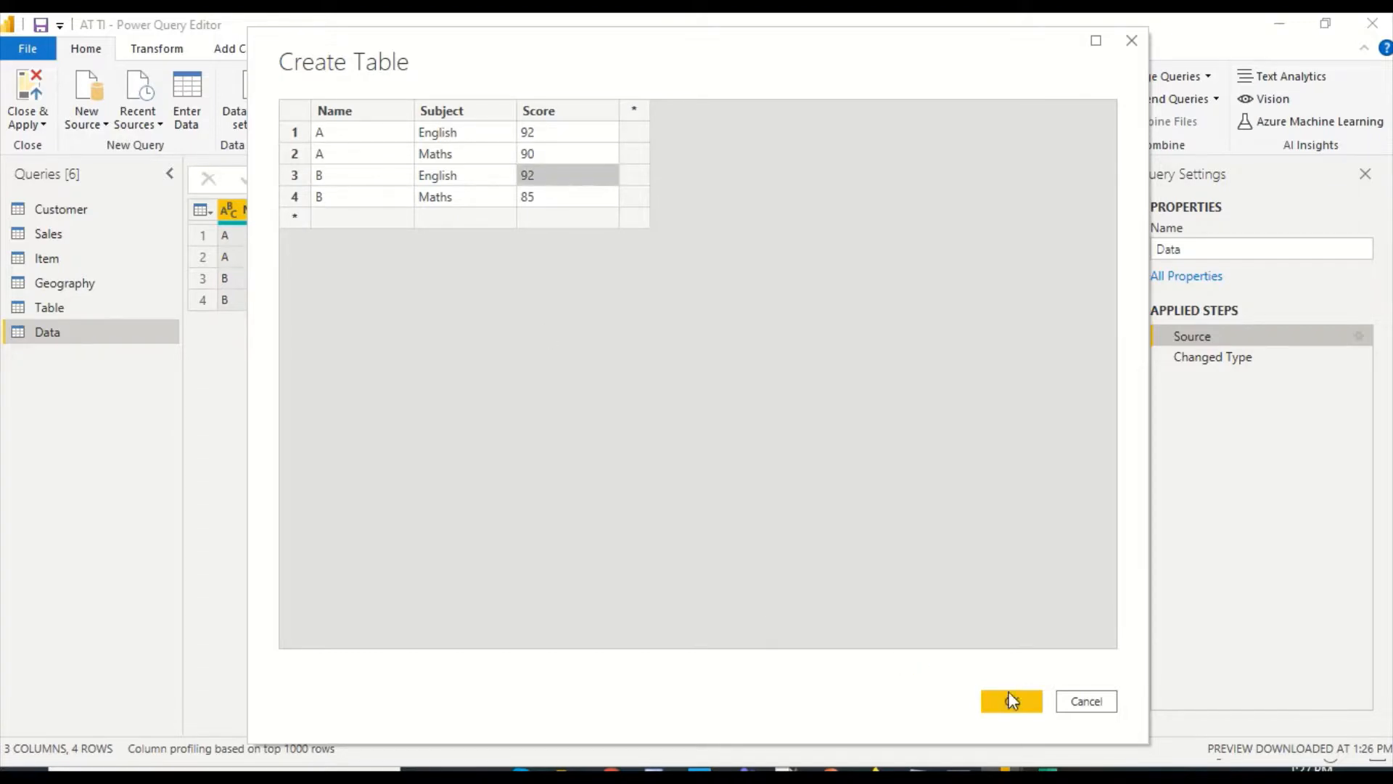
pyautogui.click(1010, 701)
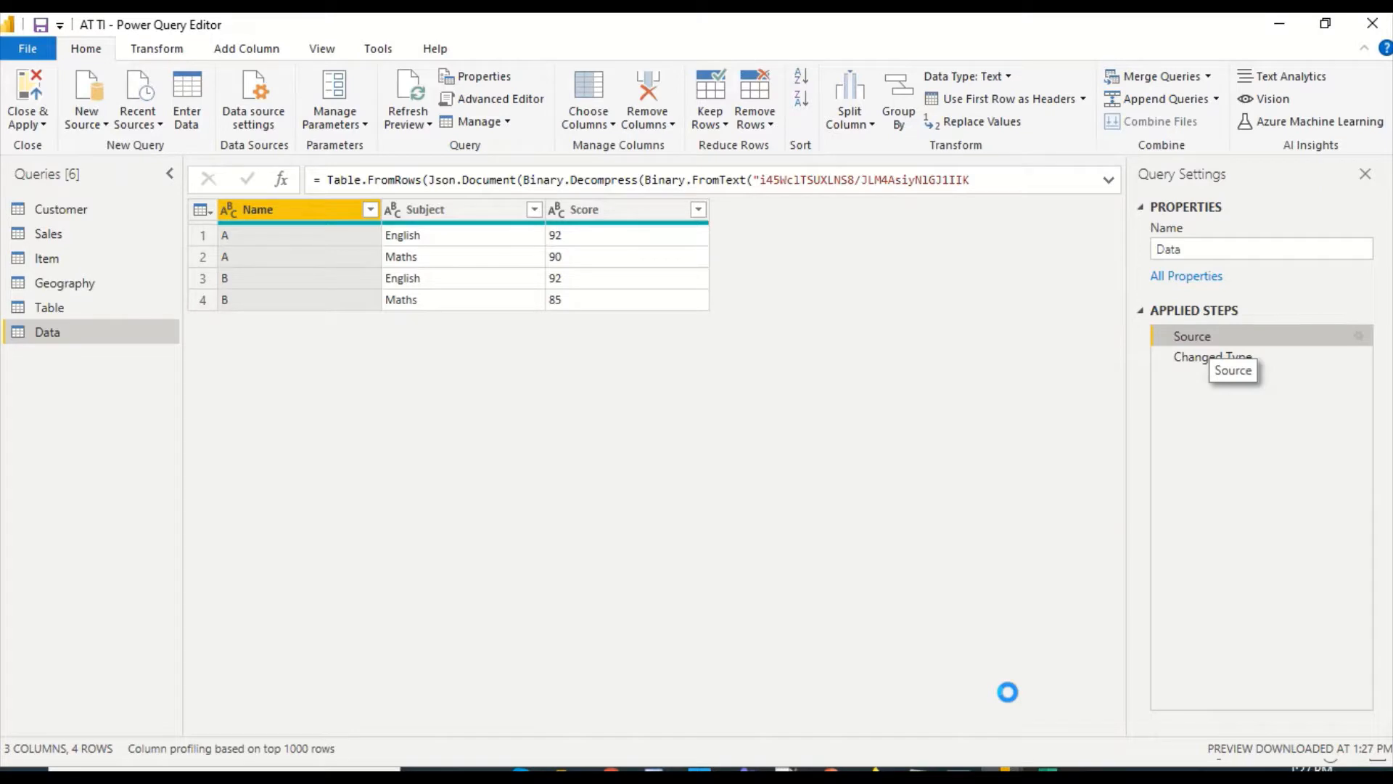
# - Close & Apply the edits, check the Data table rows, and return to Report view
pyautogui.click(29, 98)
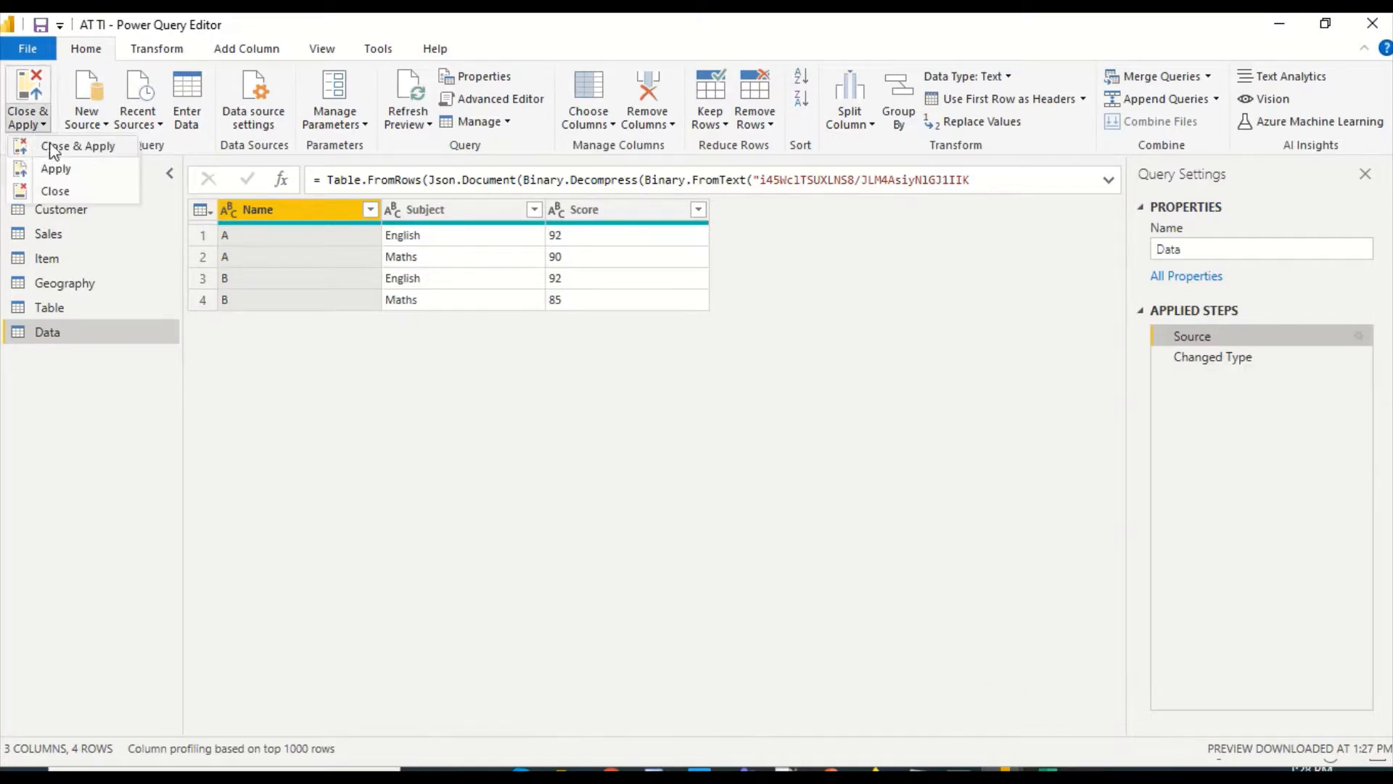
pyautogui.click(78, 145)
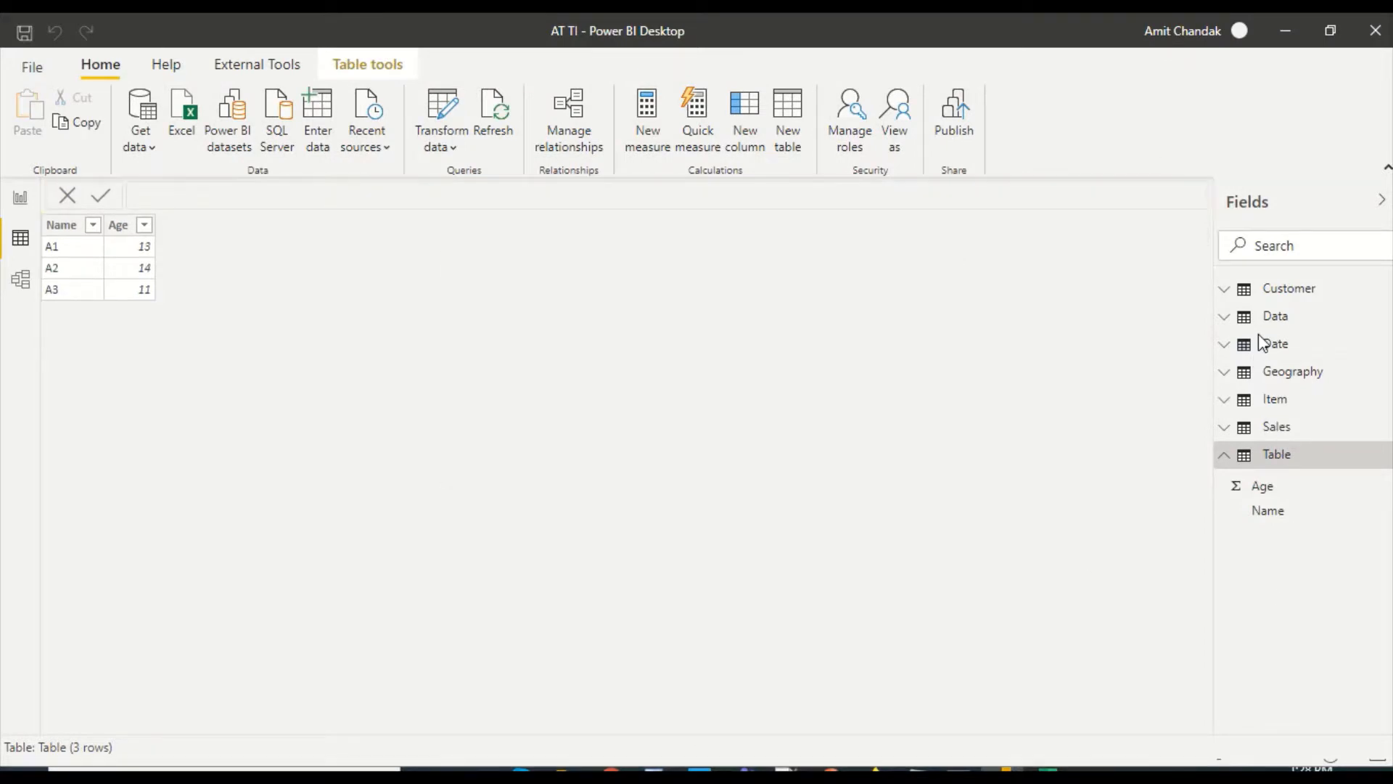
pyautogui.click(1277, 317)
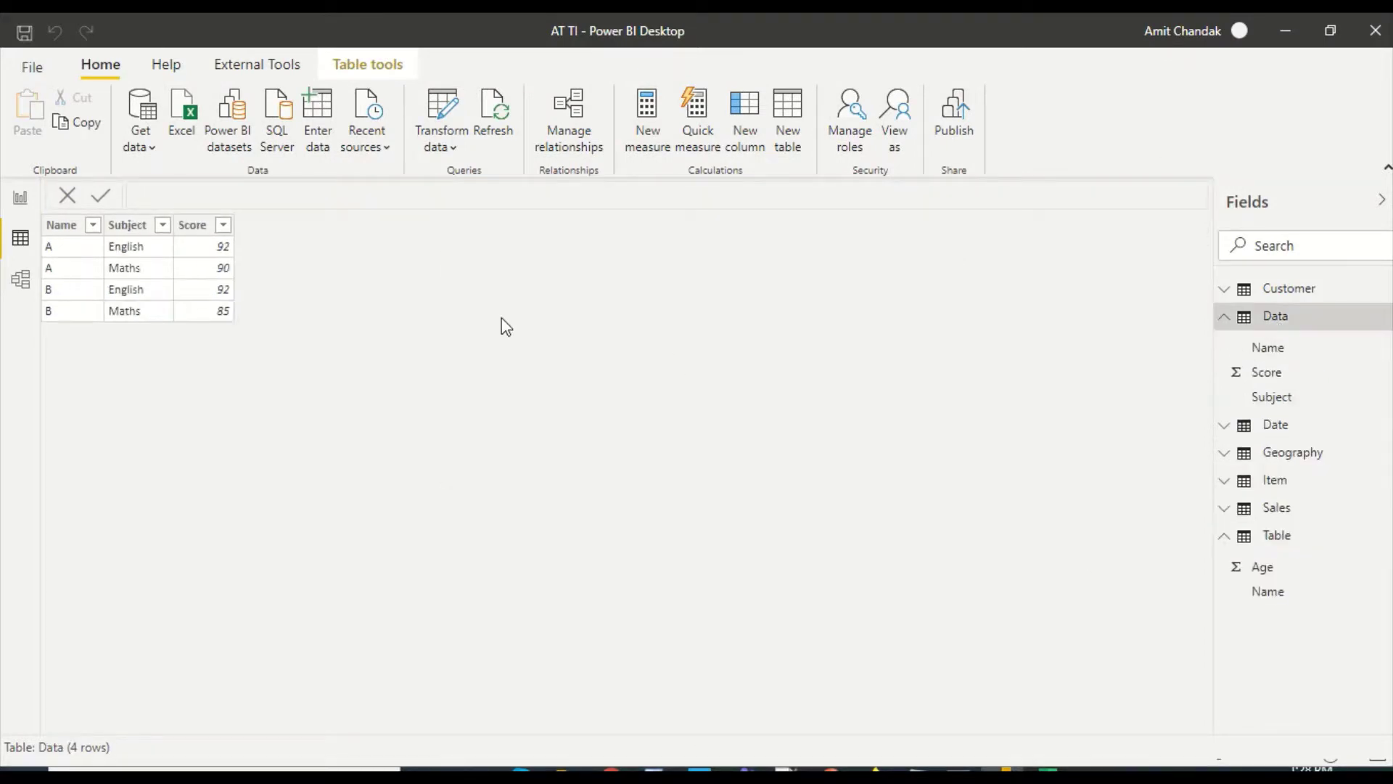
pyautogui.click(21, 216)
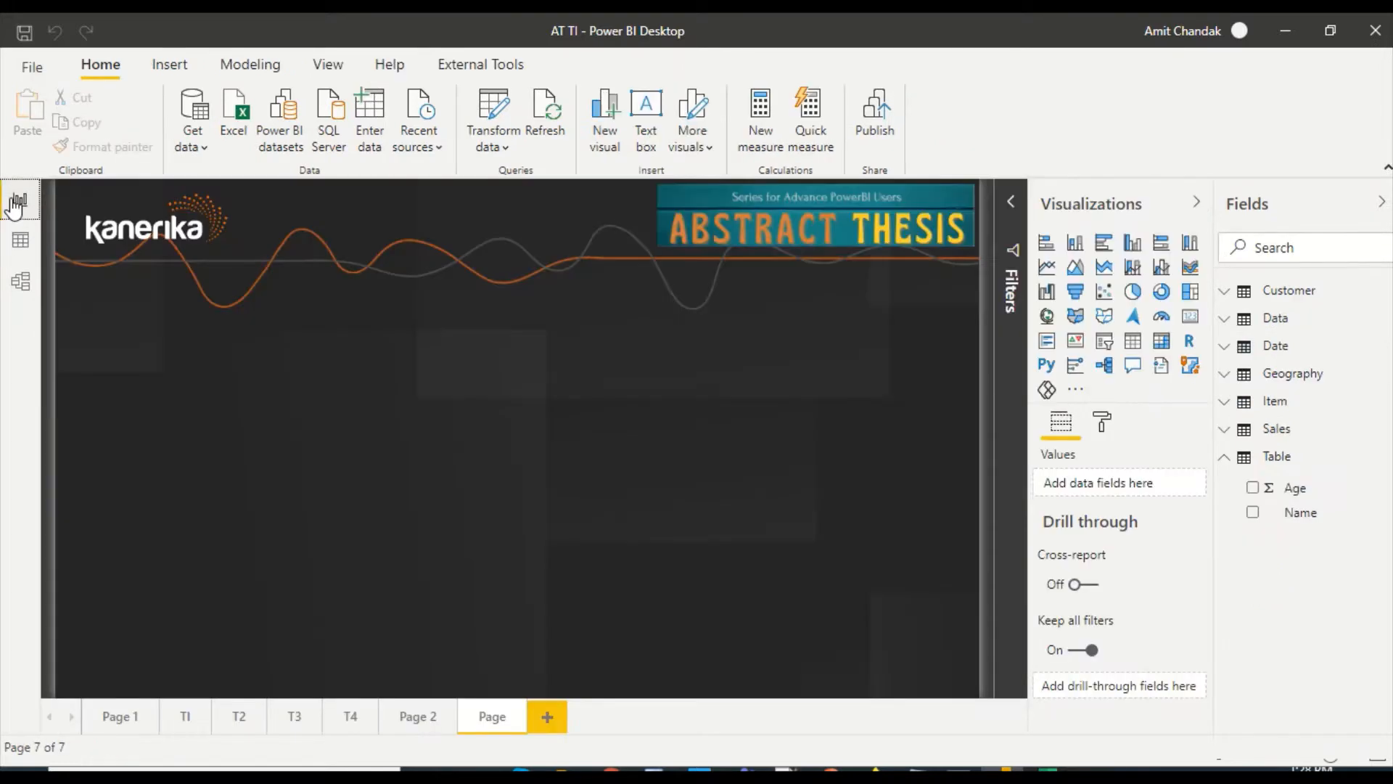